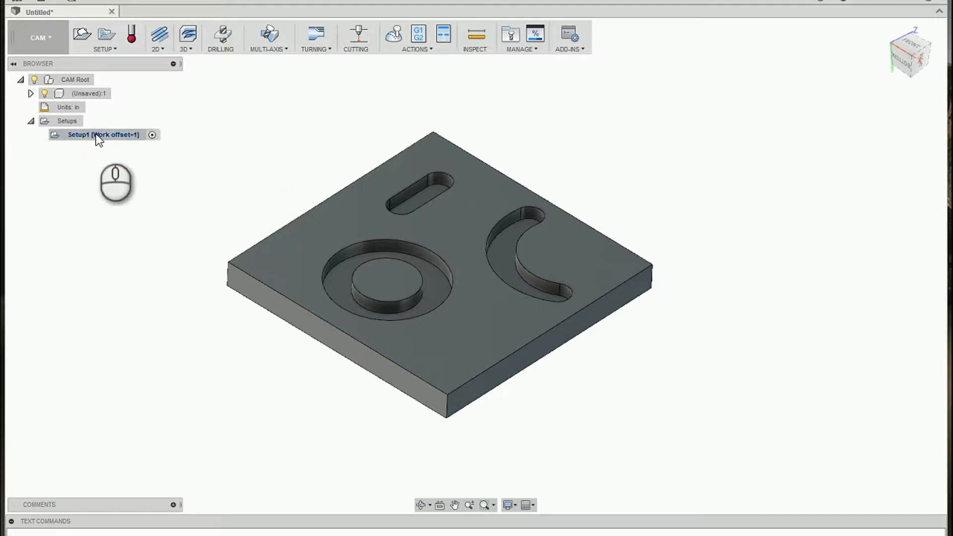
- Add a Slot operation to Setup1 with the 1/2" flat endmill on the straight and crescent slots
{"action": "left_click", "coordinate": [101, 134]}
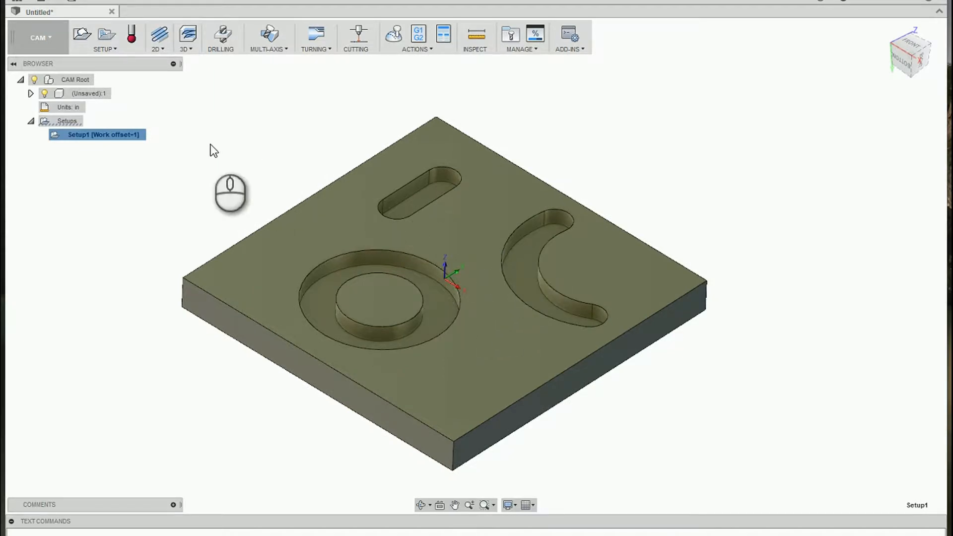
{"action": "left_click", "coordinate": [158, 36]}
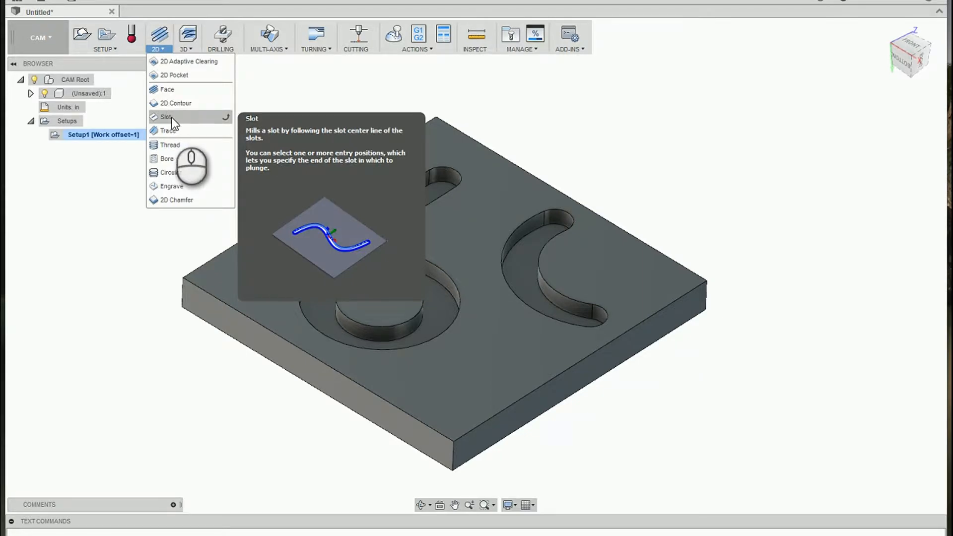
{"action": "left_click", "coordinate": [166, 116]}
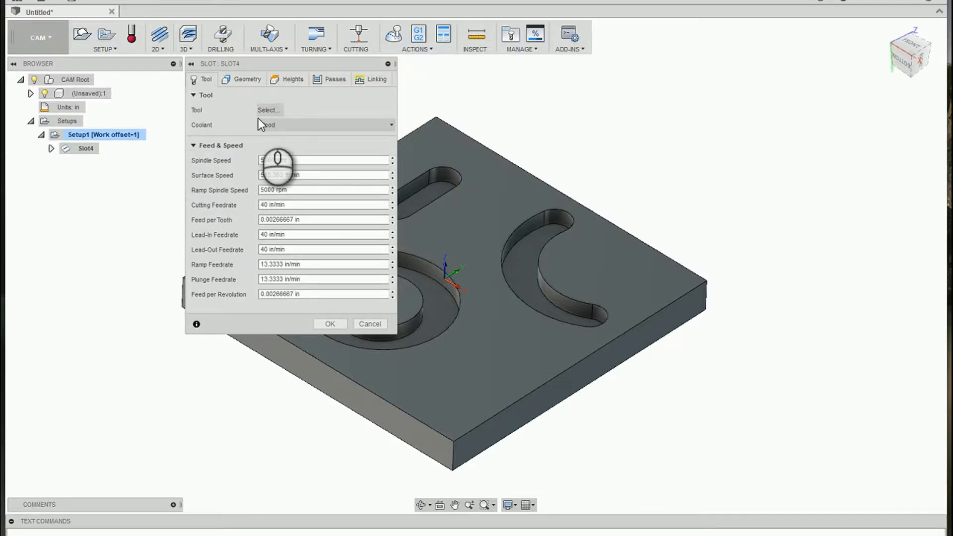
{"action": "left_click", "coordinate": [268, 110]}
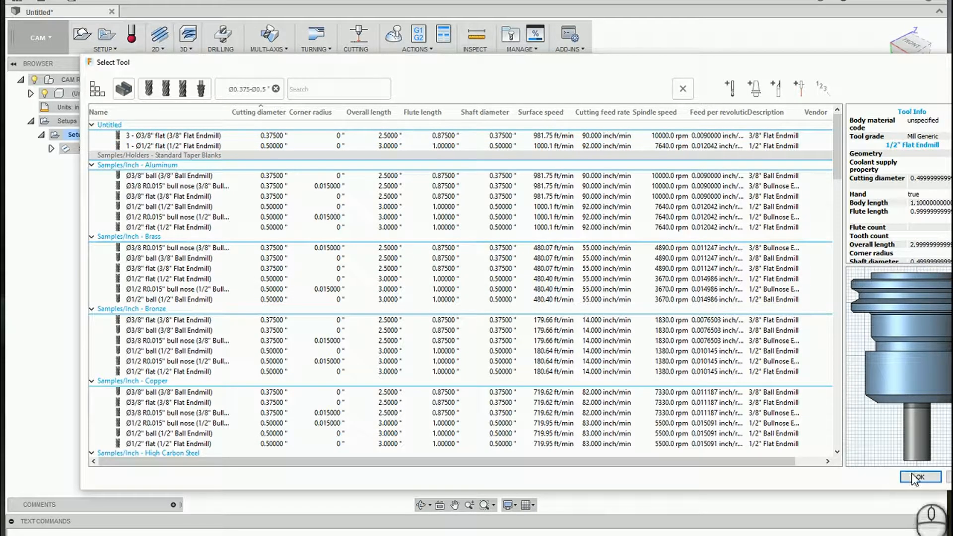
{"action": "left_click", "coordinate": [920, 477]}
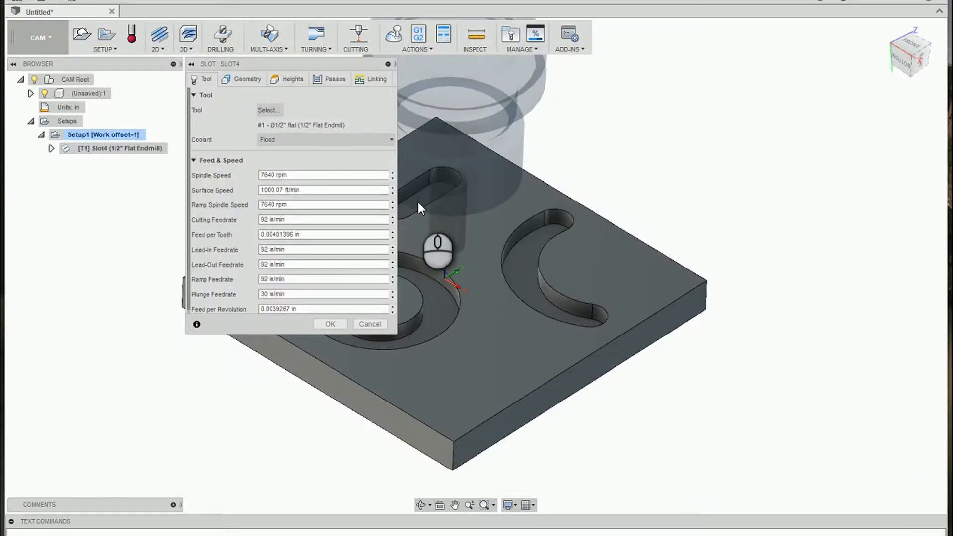
{"action": "left_click", "coordinate": [246, 79]}
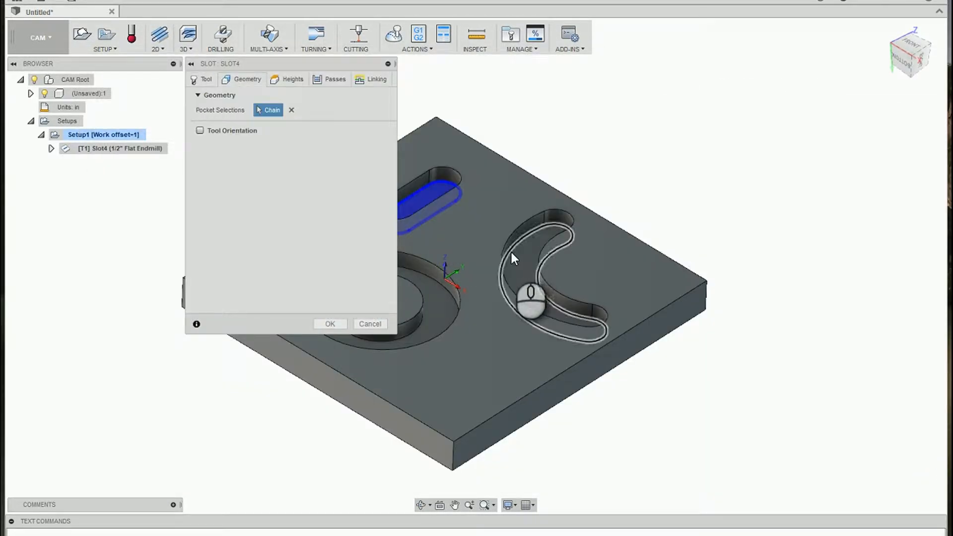
{"action": "left_click", "coordinate": [329, 323]}
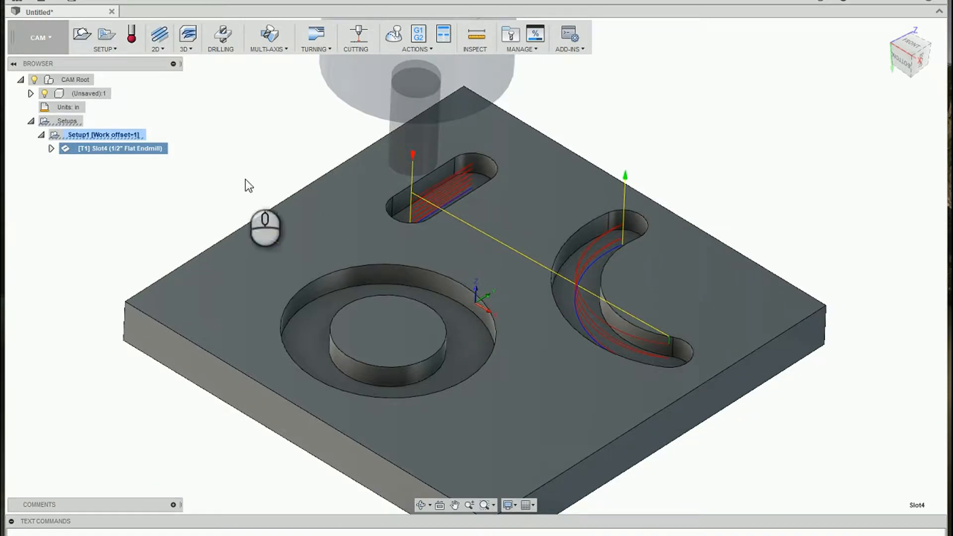
{"action": "mouse_move", "coordinate": [401, 338]}
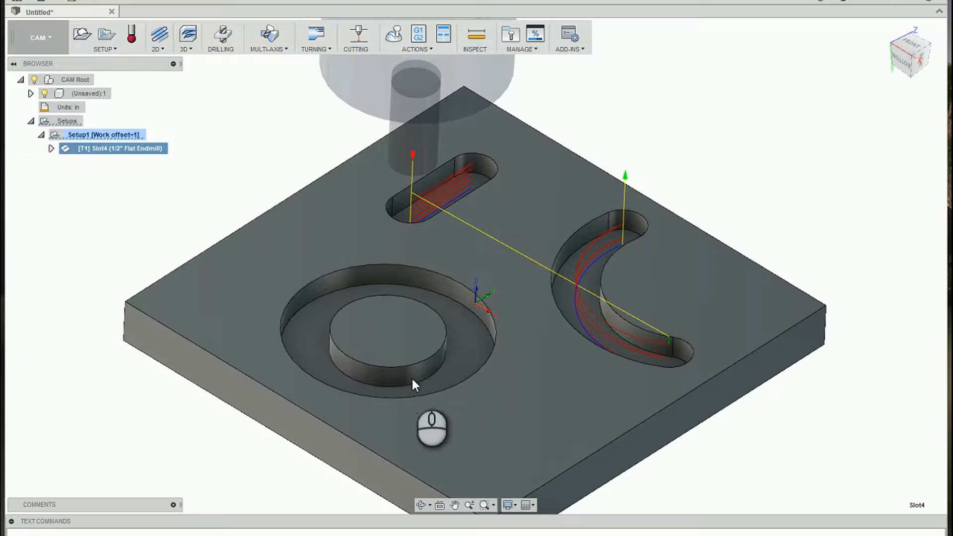
- Add the circular ring groove around the centre boss to Slot4's slot geometry
{"action": "double_click", "coordinate": [119, 149]}
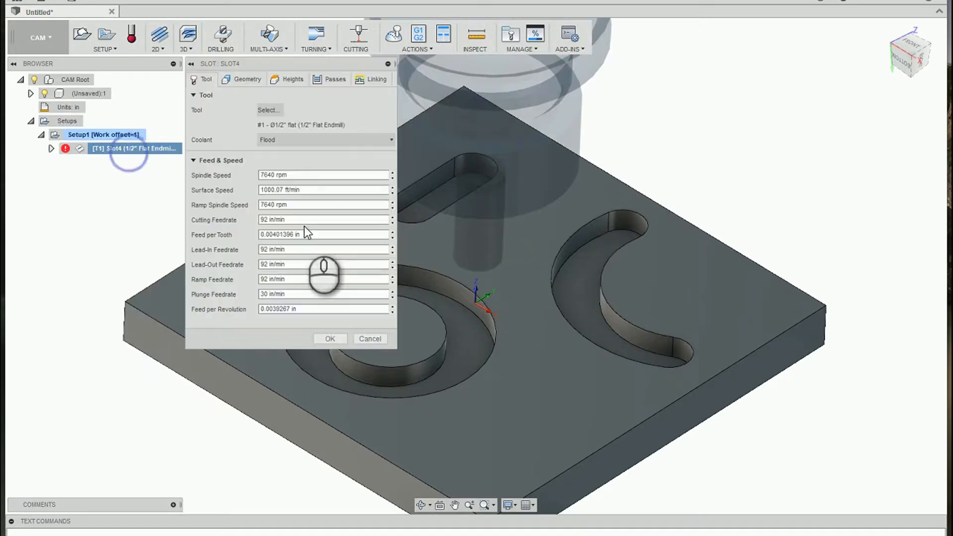
{"action": "left_click", "coordinate": [247, 79]}
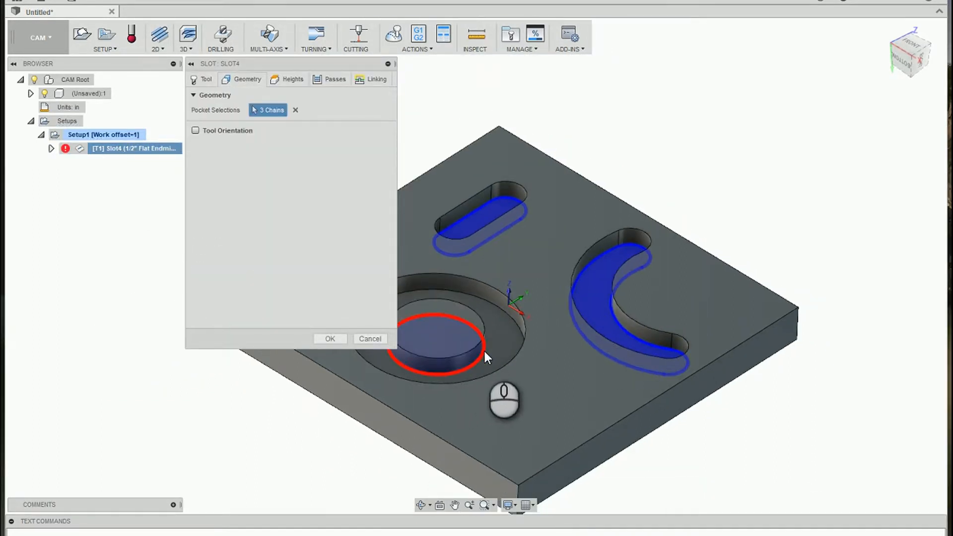
{"action": "left_click", "coordinate": [438, 358]}
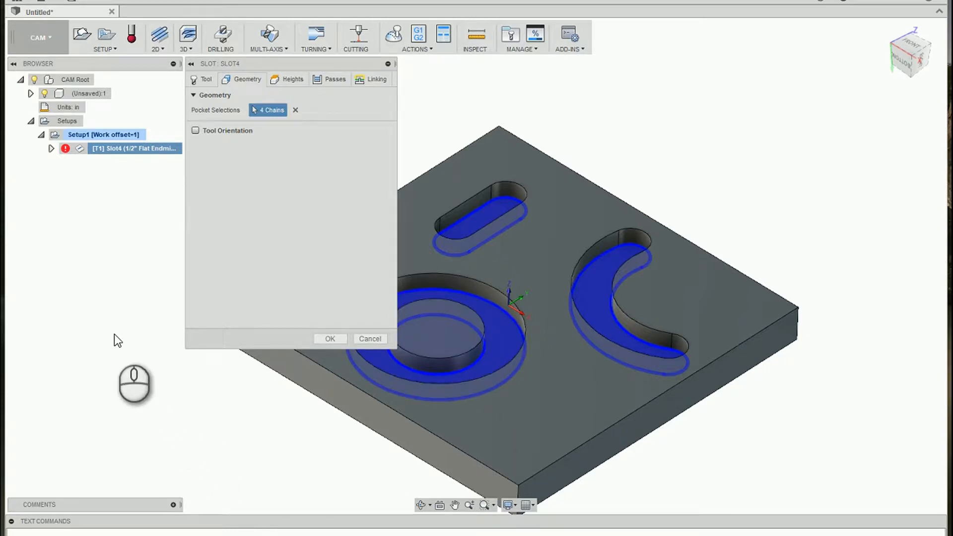
{"action": "left_click", "coordinate": [330, 339]}
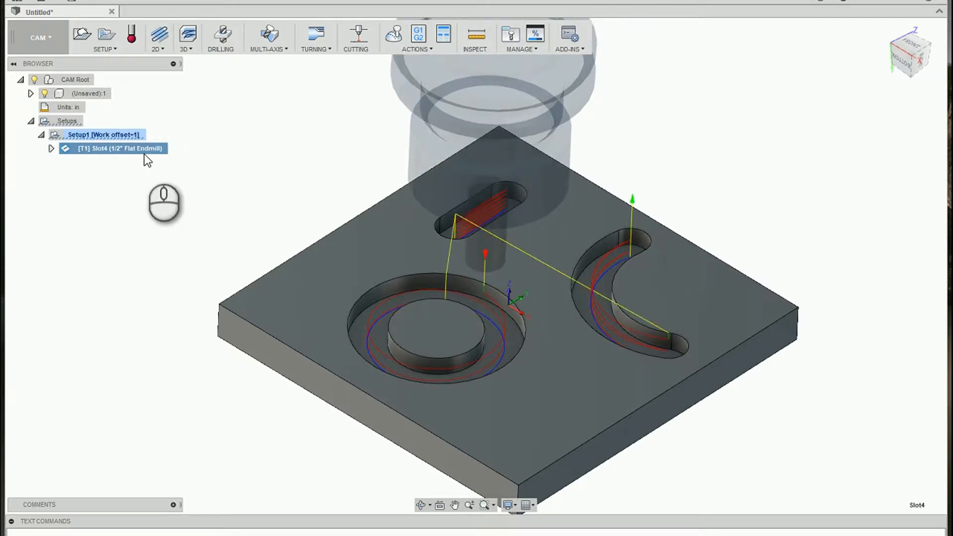
{"action": "double_click", "coordinate": [118, 148]}
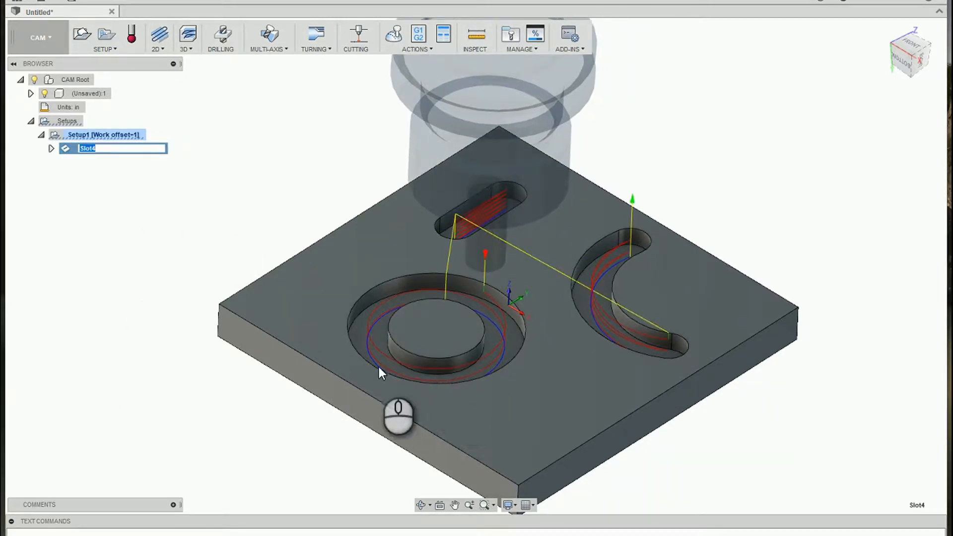
{"action": "mouse_move", "coordinate": [504, 350]}
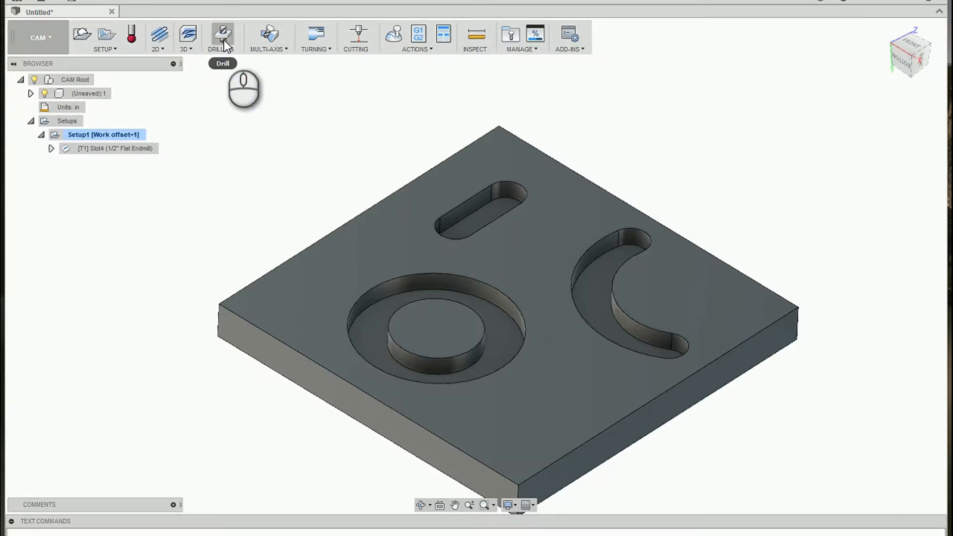
- Create a 1/2 drill operation using Selected points at the straight and crescent slot ends
{"action": "left_click", "coordinate": [222, 34]}
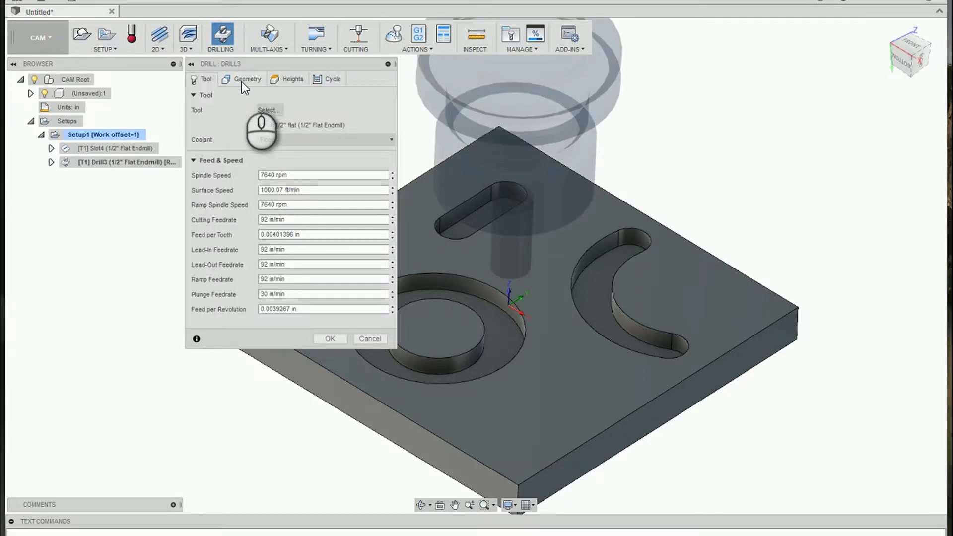
{"action": "left_click", "coordinate": [268, 110]}
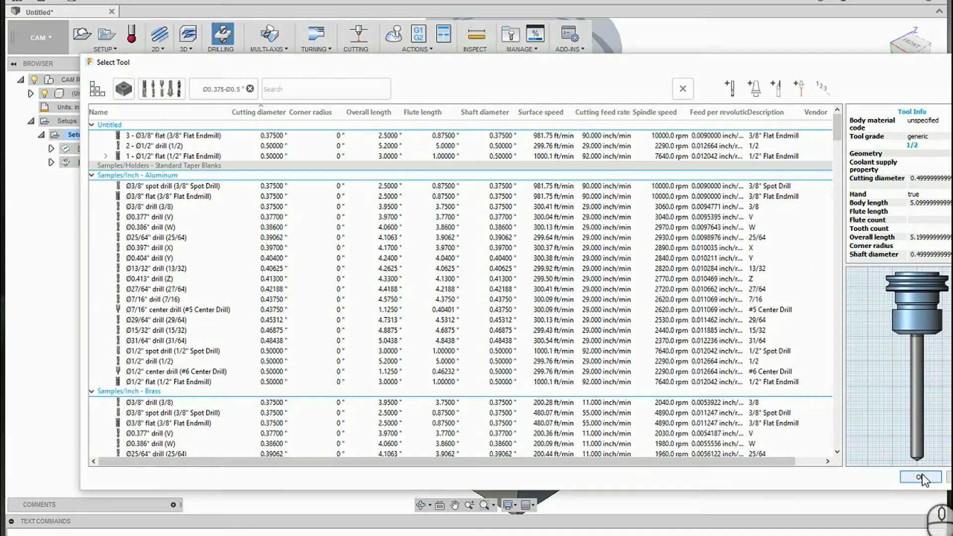
{"action": "left_click", "coordinate": [919, 477]}
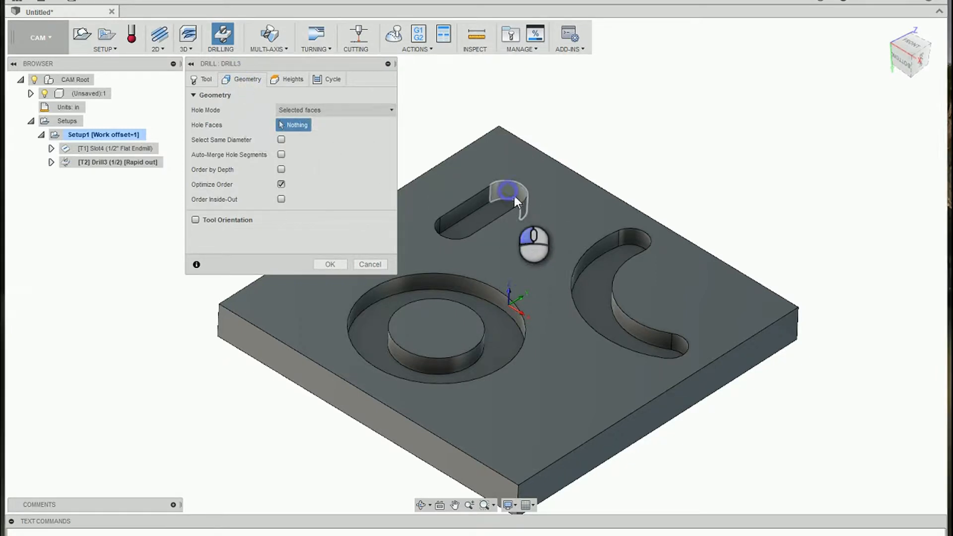
{"action": "left_click", "coordinate": [631, 246]}
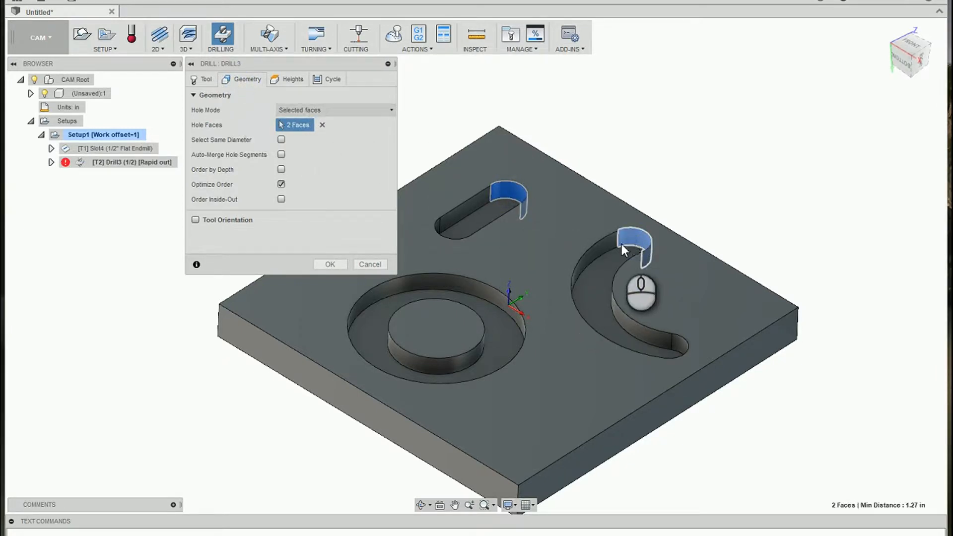
{"action": "left_click", "coordinate": [335, 110]}
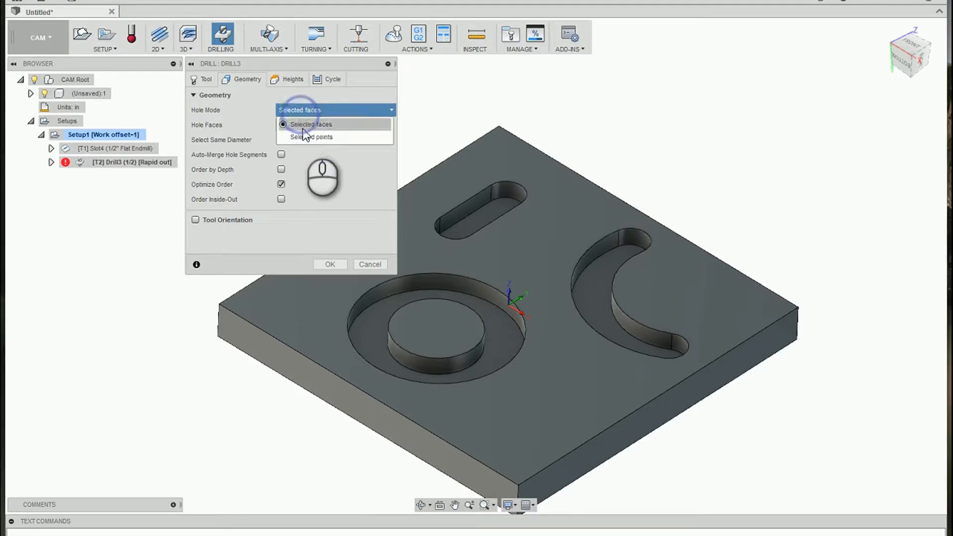
{"action": "left_click", "coordinate": [311, 137]}
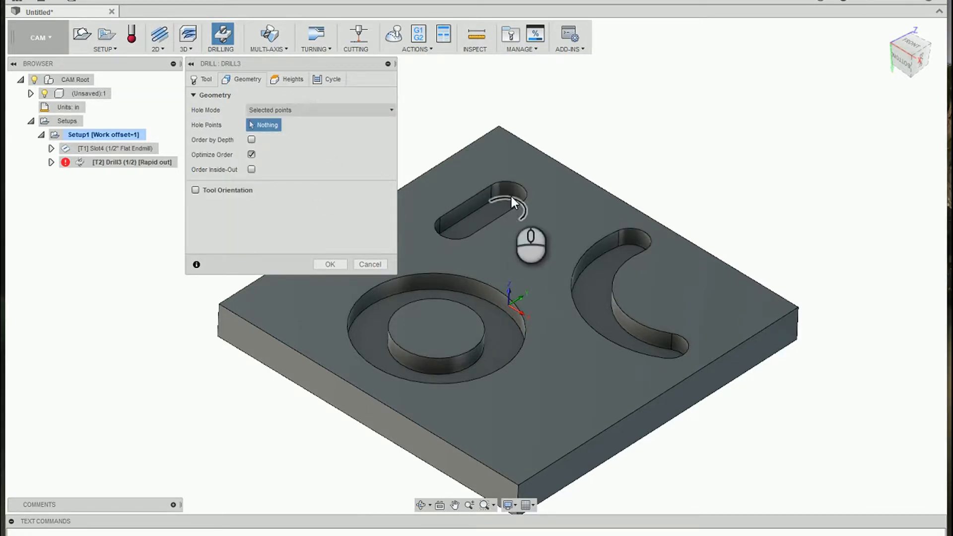
{"action": "left_click", "coordinate": [631, 255]}
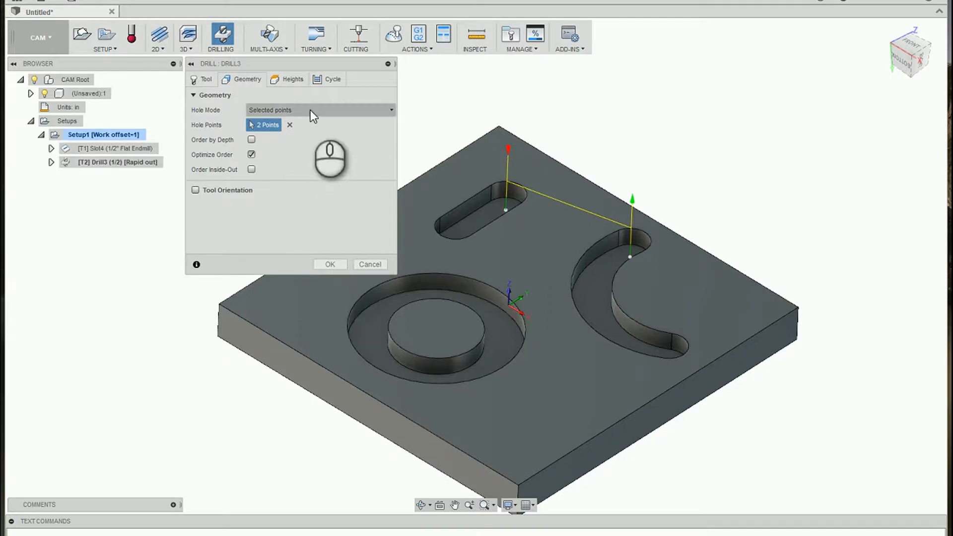
{"action": "left_click", "coordinate": [292, 78]}
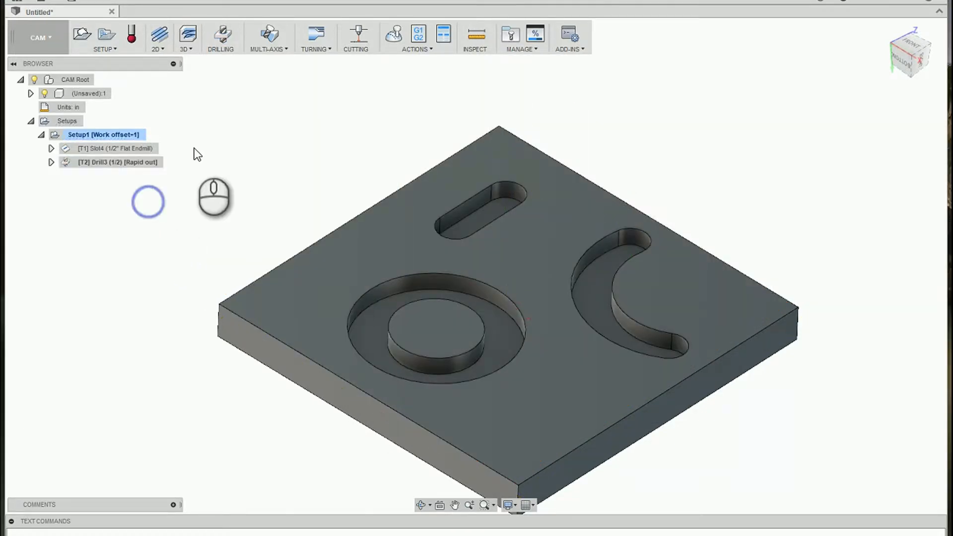
- Start another Slot operation with the 1/2" flat endmill on both slots
{"action": "left_click", "coordinate": [157, 37]}
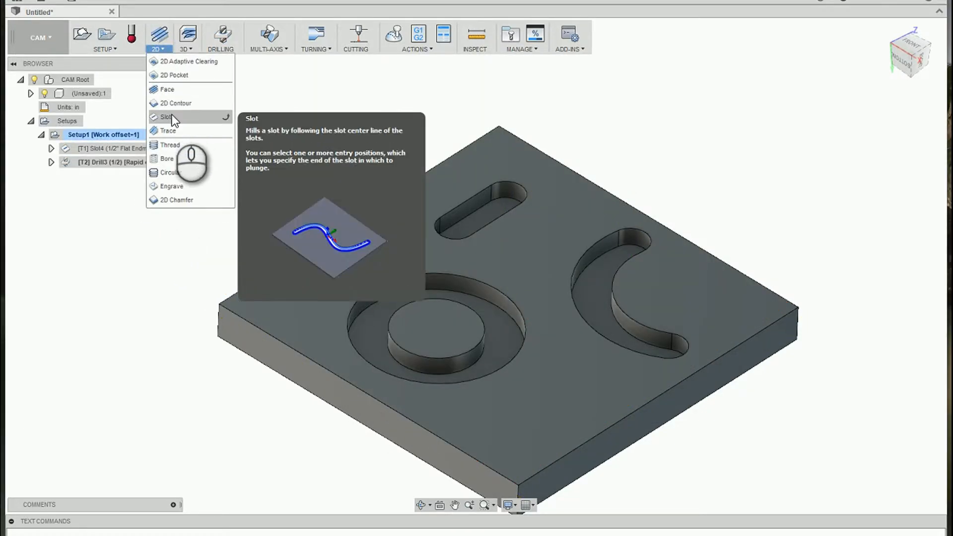
{"action": "left_click", "coordinate": [164, 116]}
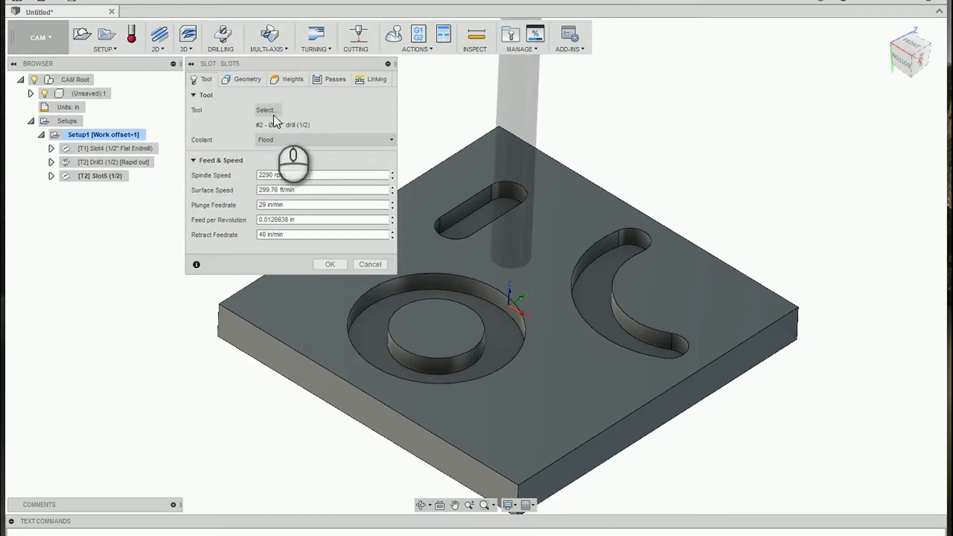
{"action": "left_click", "coordinate": [266, 110]}
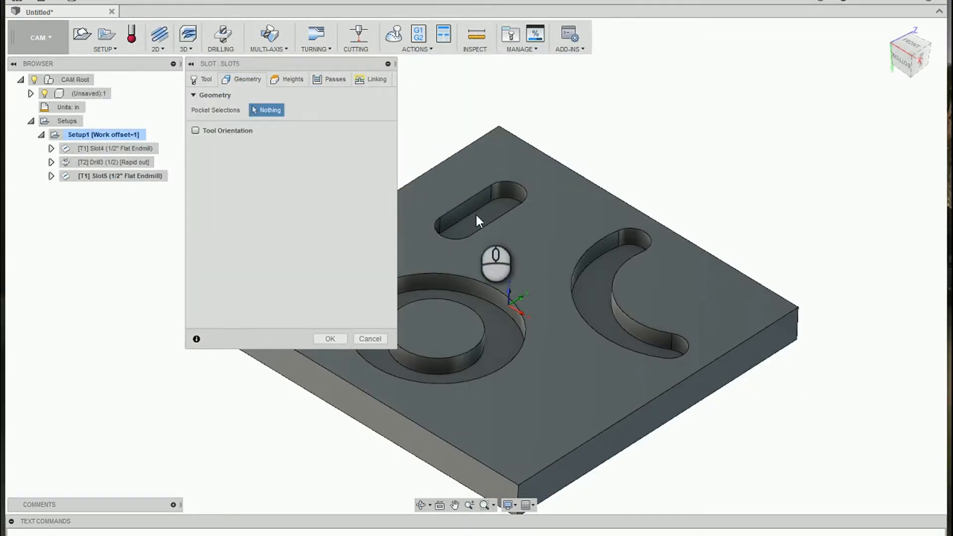
{"action": "left_click", "coordinate": [619, 304]}
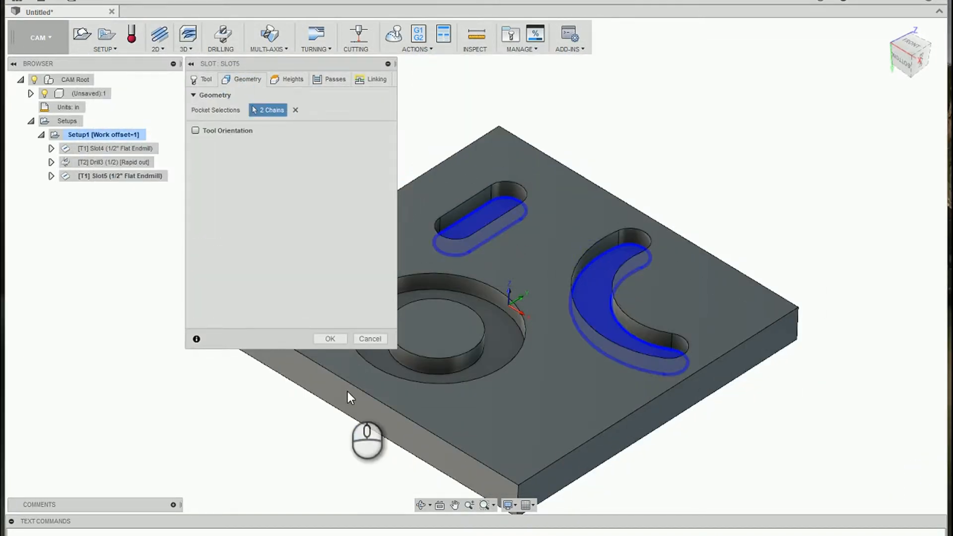
- Set Ramp Type to Predrill with positions in the straight and crescent slots
{"action": "left_click", "coordinate": [376, 79]}
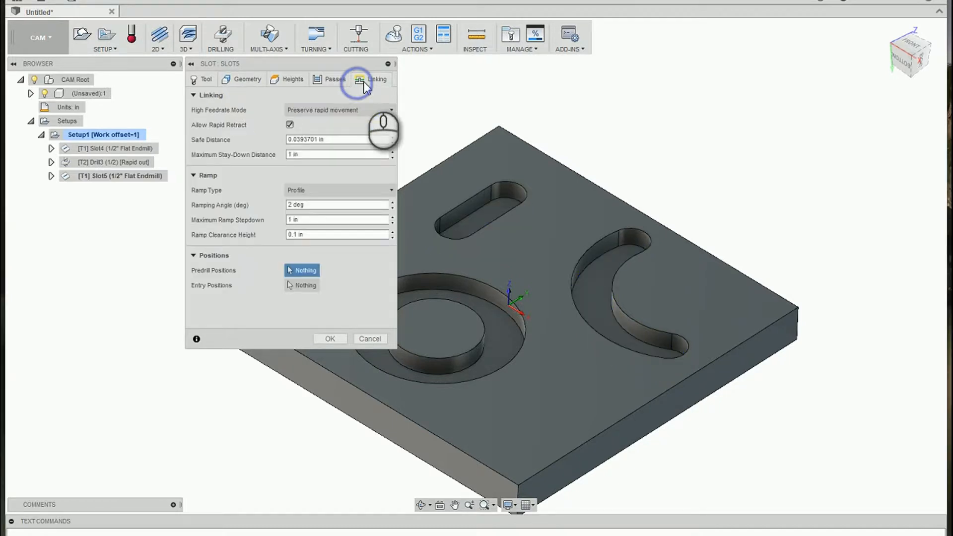
{"action": "left_click", "coordinate": [338, 190]}
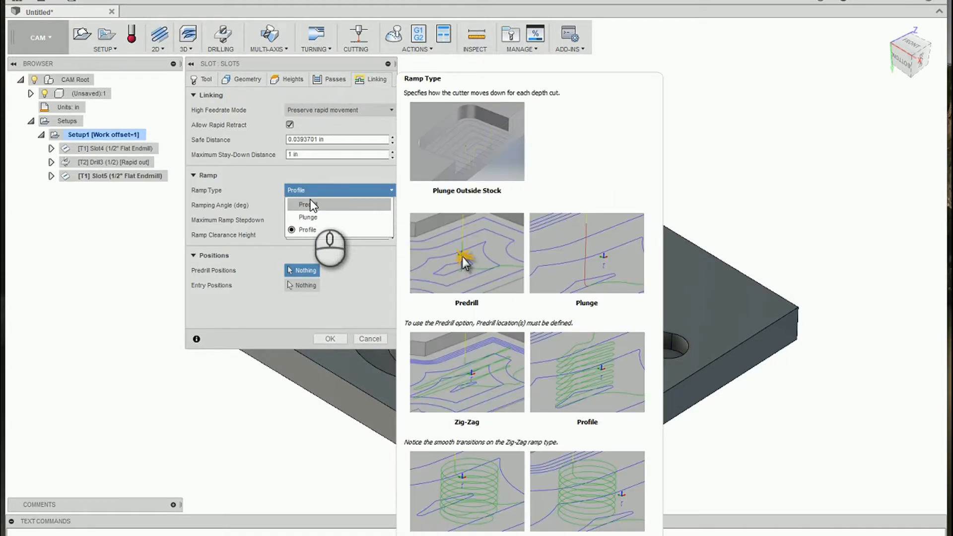
{"action": "left_click", "coordinate": [307, 204]}
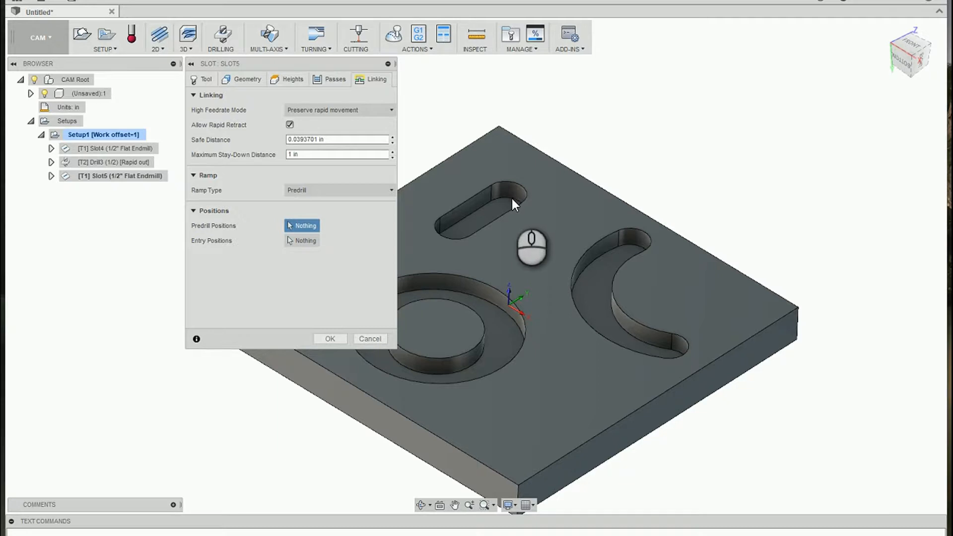
{"action": "left_click", "coordinate": [512, 204]}
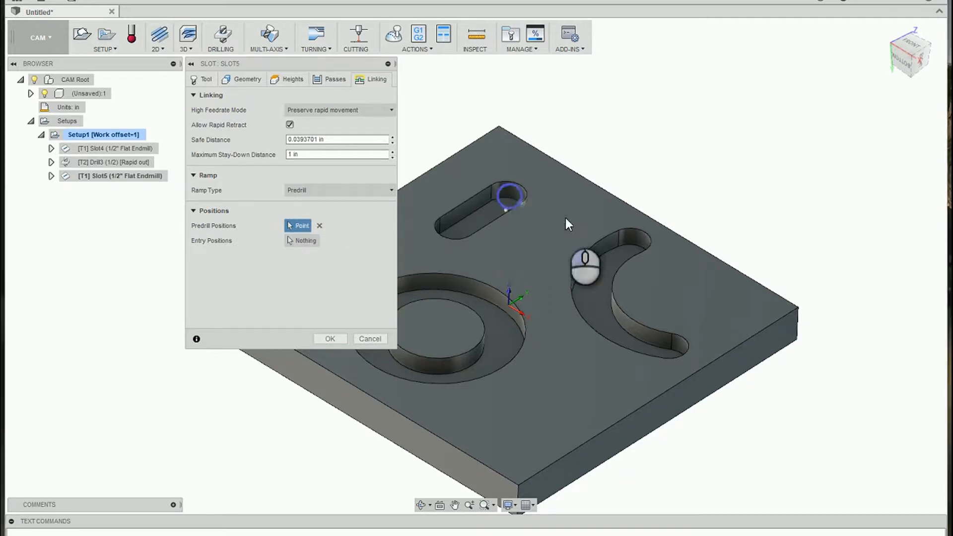
{"action": "left_click", "coordinate": [630, 256]}
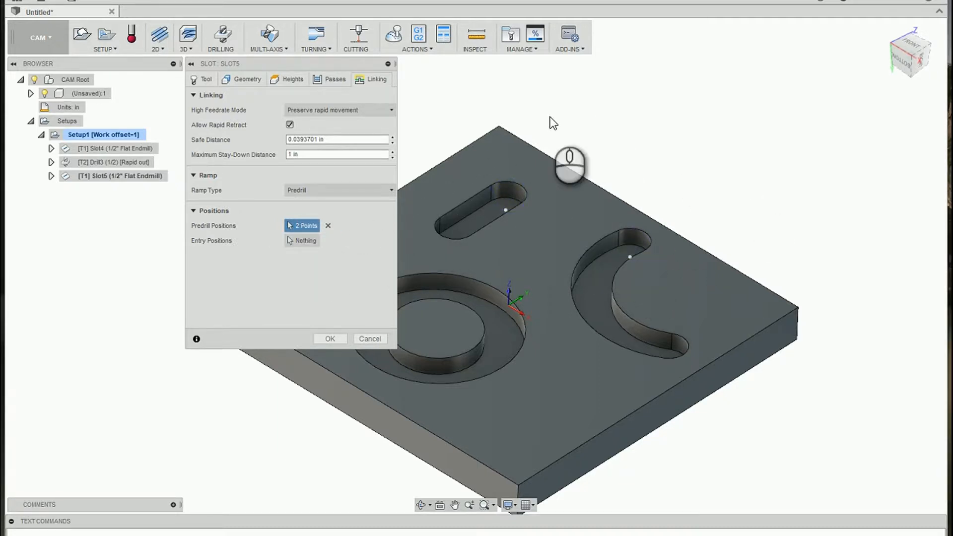
{"action": "left_click", "coordinate": [330, 338]}
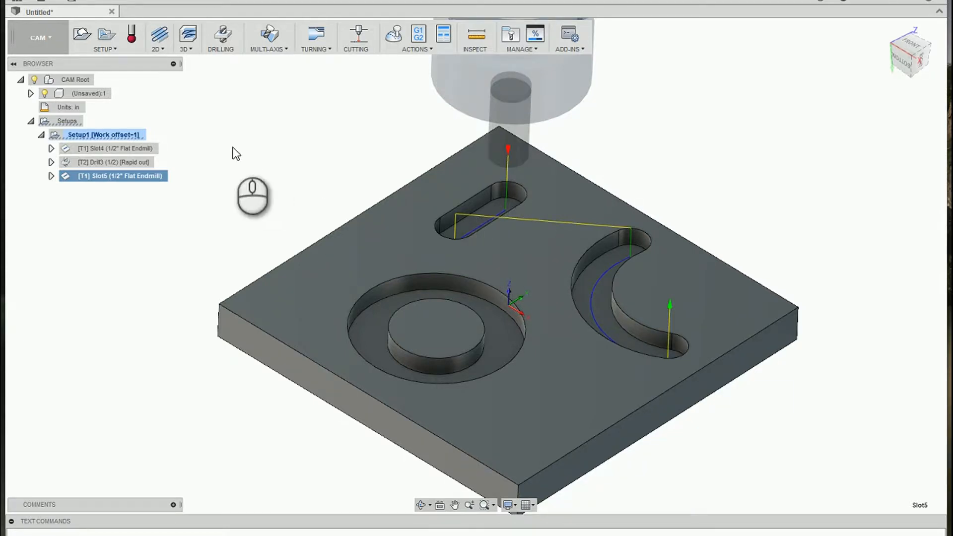
- Open the 2D dropdown in the CAM toolbar to reach 2D Contour
{"action": "left_click", "coordinate": [157, 35]}
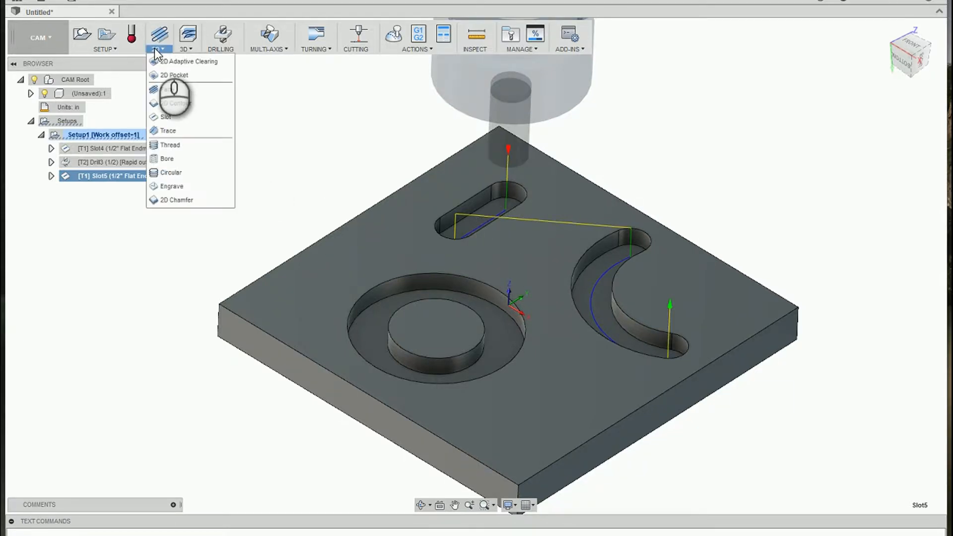
{"action": "mouse_move", "coordinate": [178, 103]}
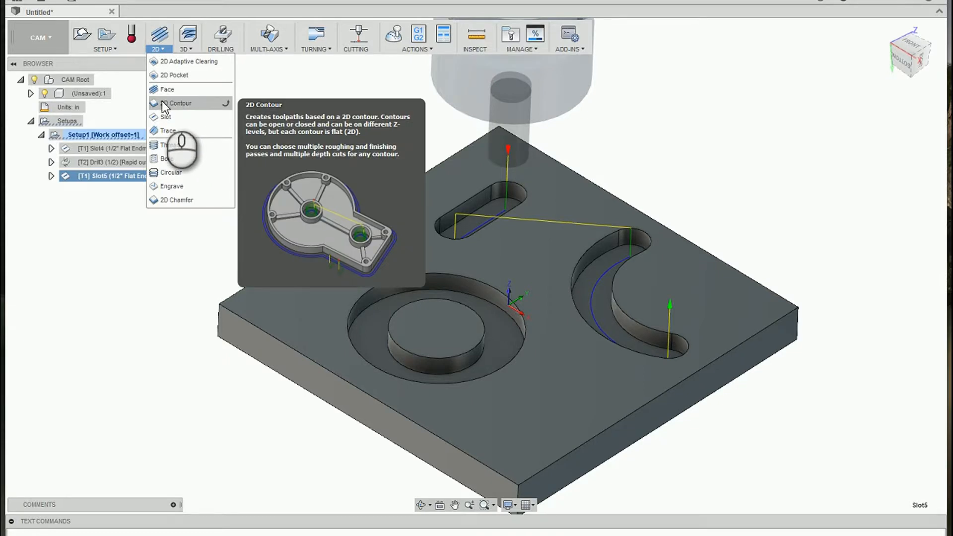
- Create a 2D Contour with the 3/8" flat endmill on the straight slot, with a predrill point
{"action": "left_click", "coordinate": [179, 103]}
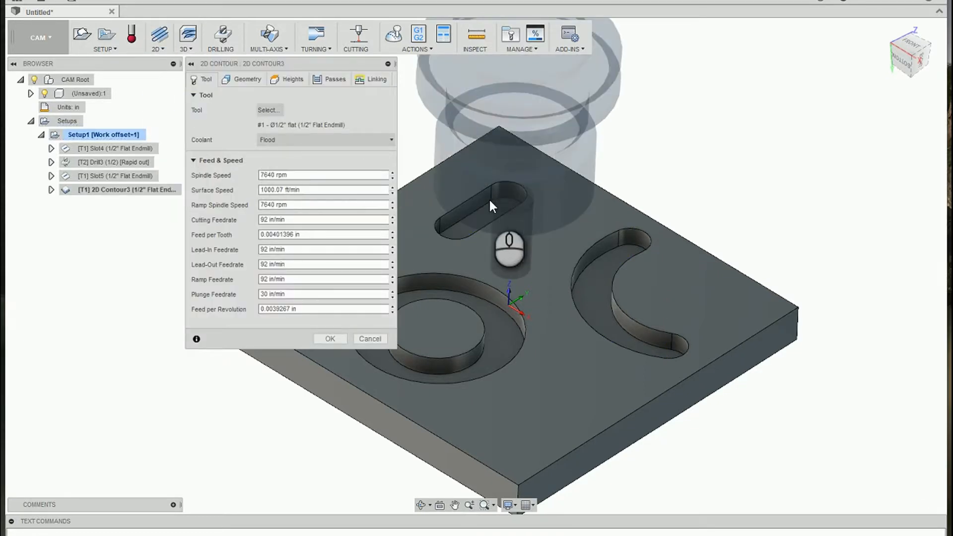
{"action": "mouse_move", "coordinate": [507, 209]}
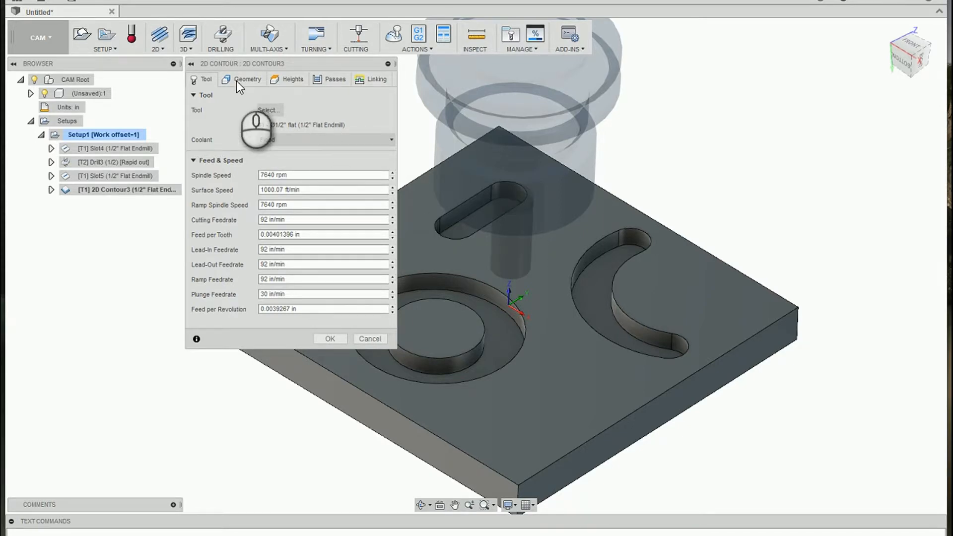
{"action": "left_click", "coordinate": [268, 110]}
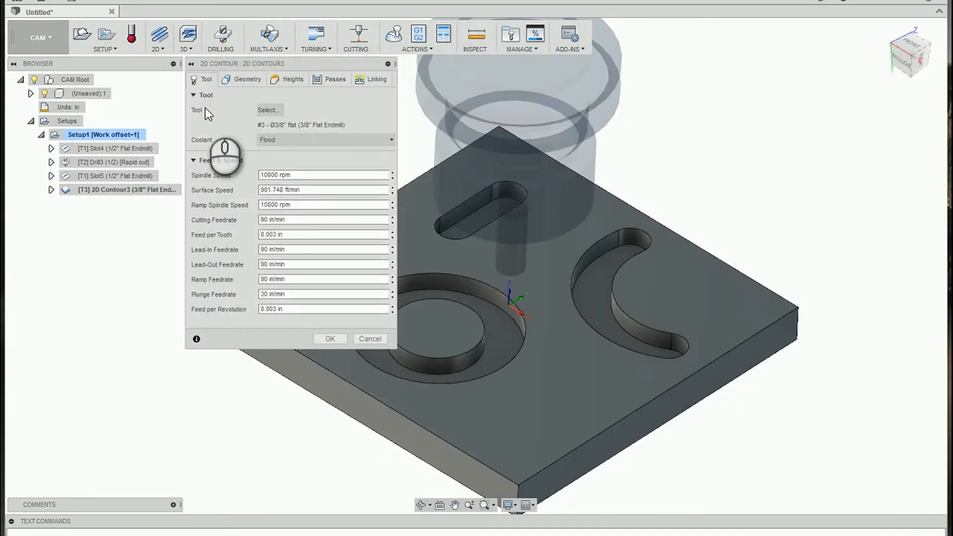
{"action": "left_click", "coordinate": [247, 79]}
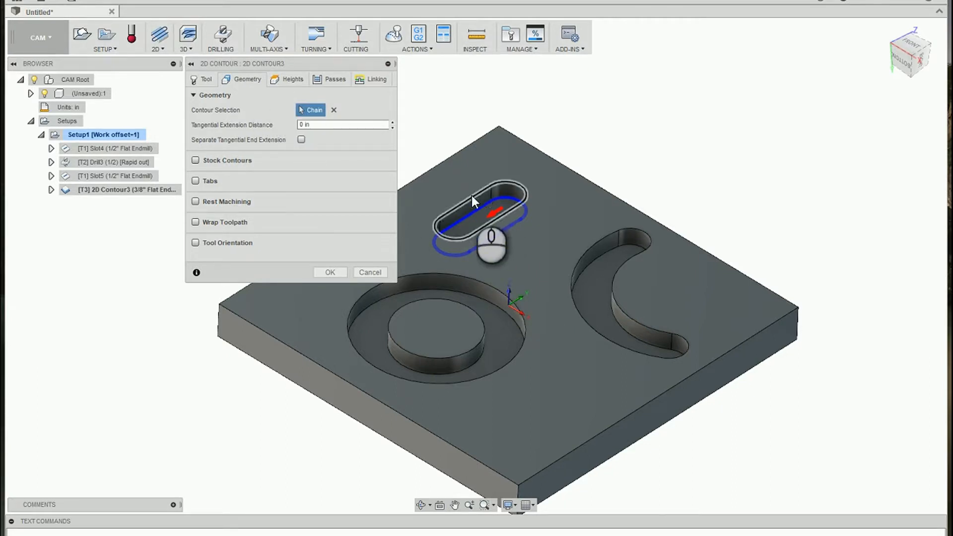
{"action": "left_click", "coordinate": [293, 79]}
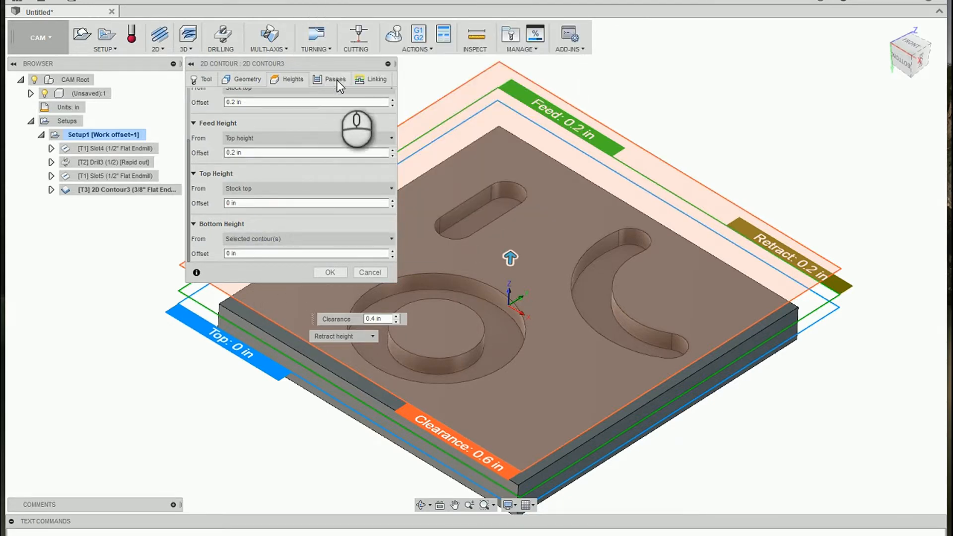
{"action": "left_click", "coordinate": [377, 79]}
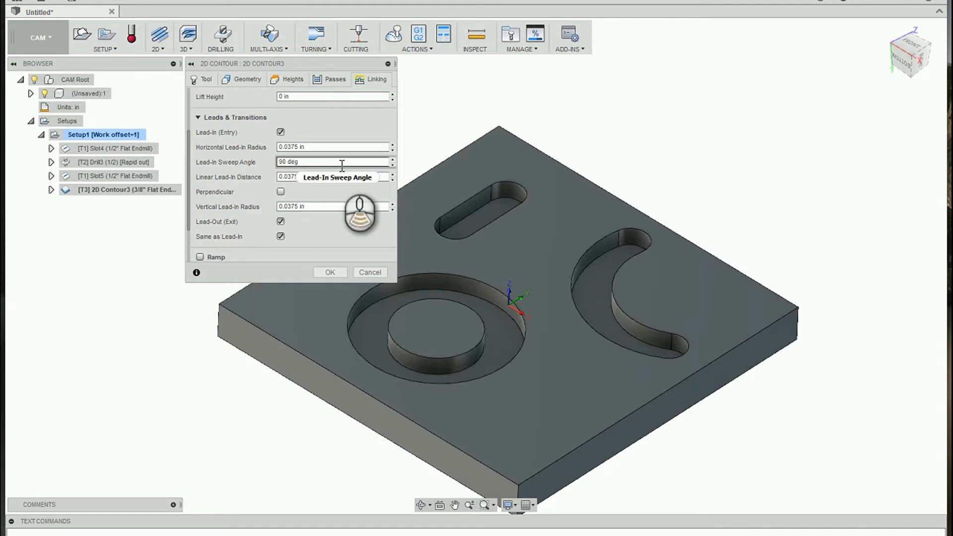
{"action": "scroll", "scroll_direction": "down", "scroll_amount": 3}
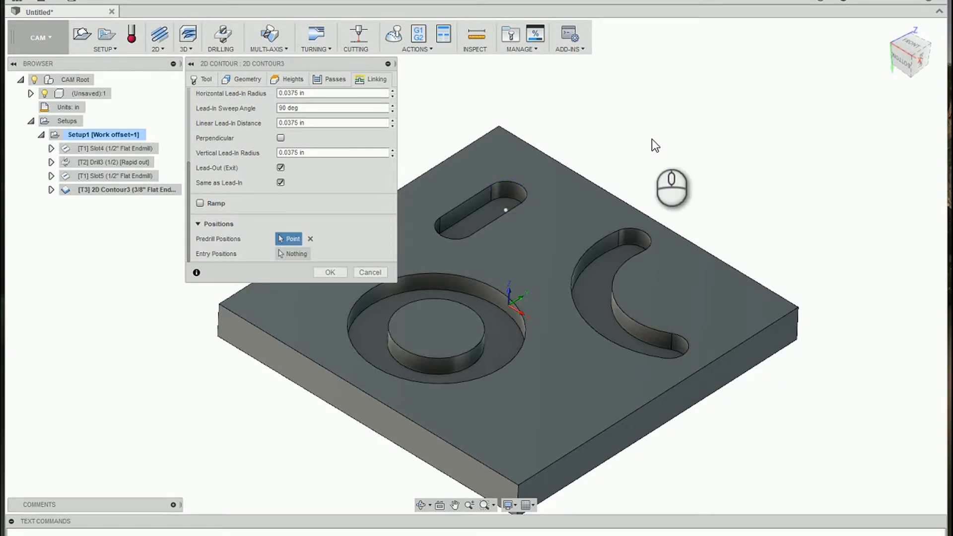
{"action": "left_click", "coordinate": [330, 272]}
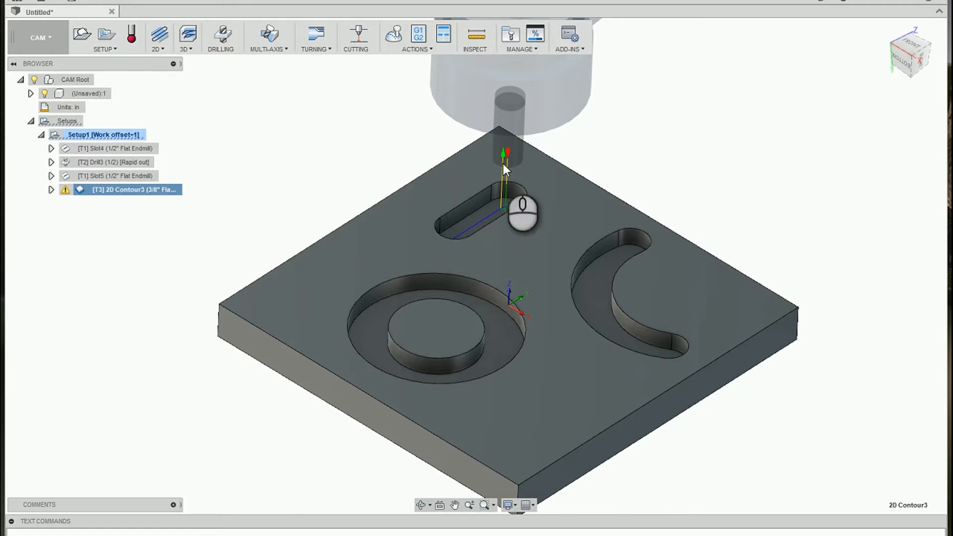
{"action": "mouse_move", "coordinate": [67, 193]}
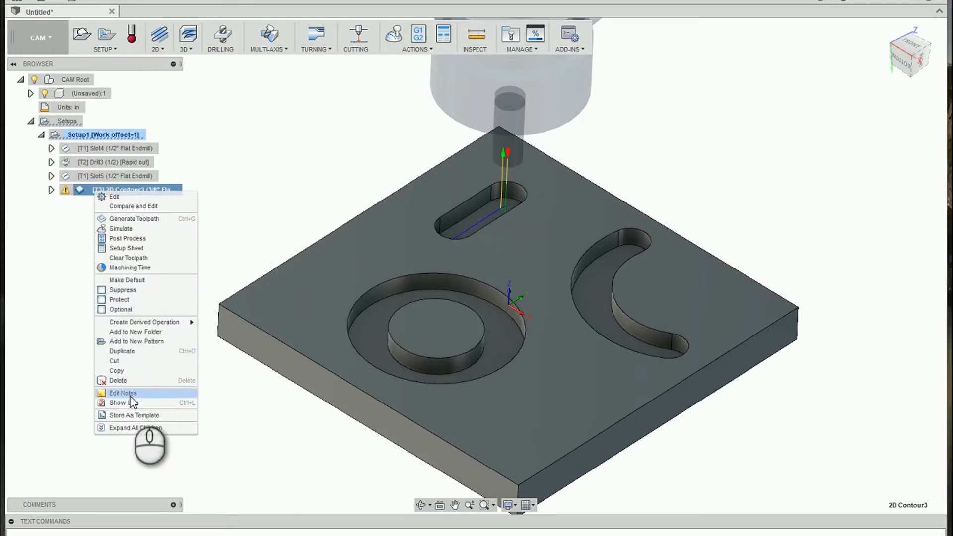
- Show 2D Contour3's log warning that predrill positions require keep tool down
{"action": "left_click", "coordinate": [134, 218]}
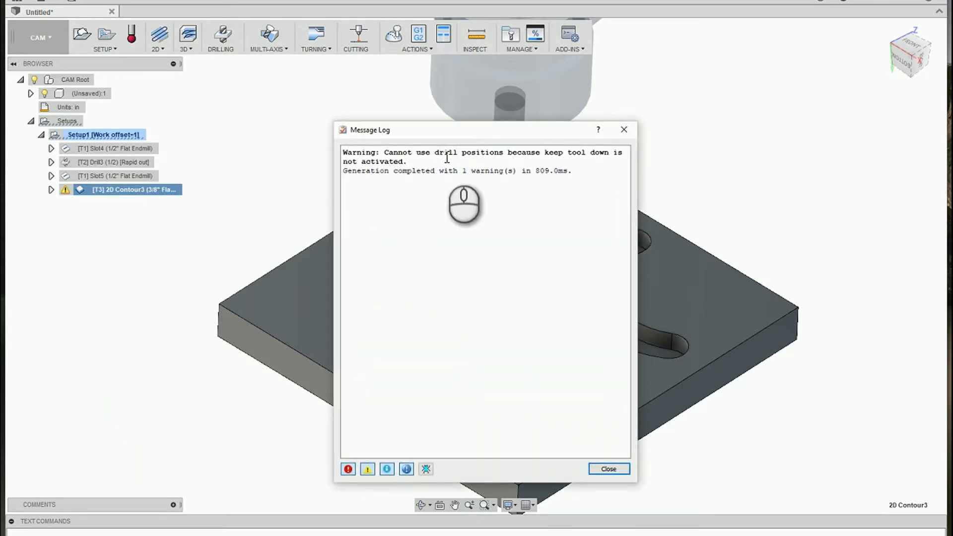
{"action": "mouse_move", "coordinate": [634, 203]}
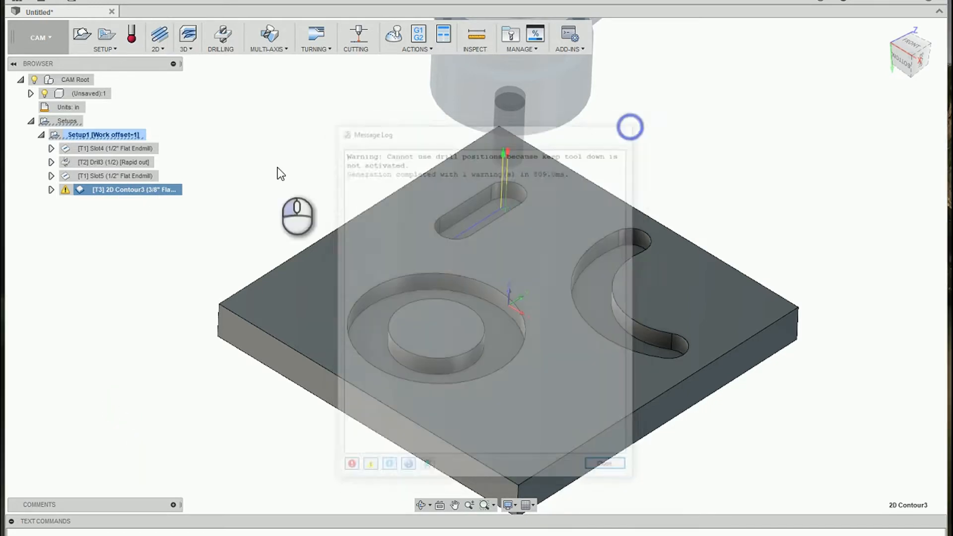
- Turn on Keep Tool Down in 2D Contour3's Linking settings and regenerate
{"action": "double_click", "coordinate": [134, 189]}
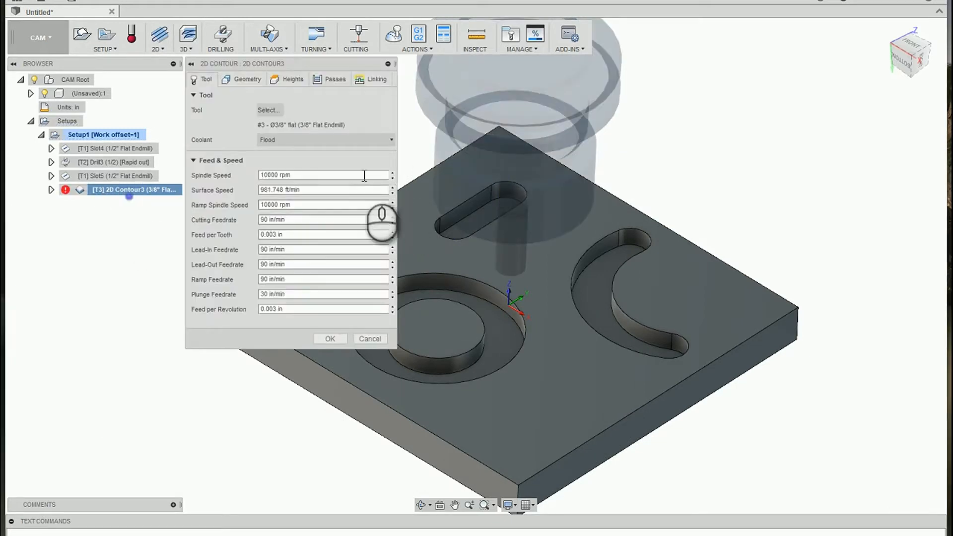
{"action": "left_click", "coordinate": [377, 79]}
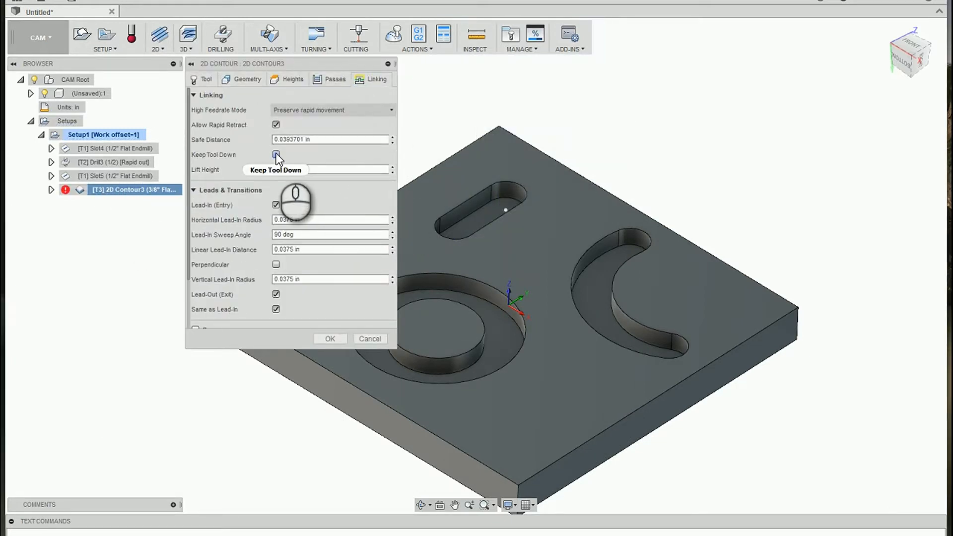
{"action": "left_click", "coordinate": [276, 154]}
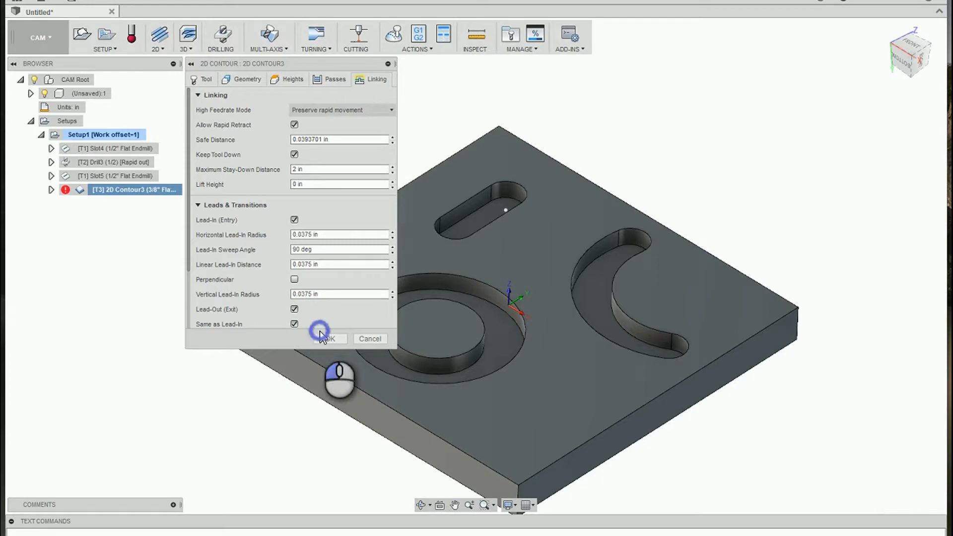
{"action": "left_click", "coordinate": [327, 339]}
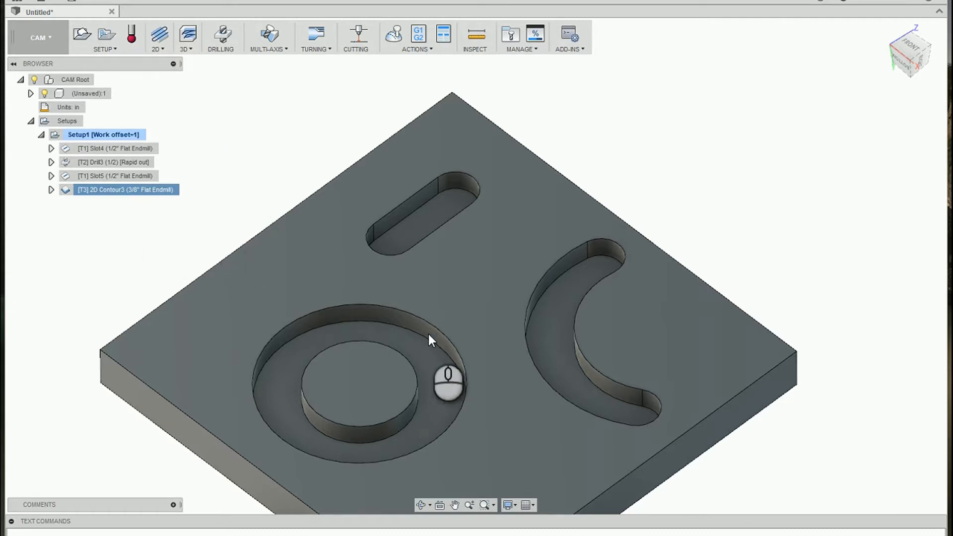
{"action": "mouse_move", "coordinate": [167, 176]}
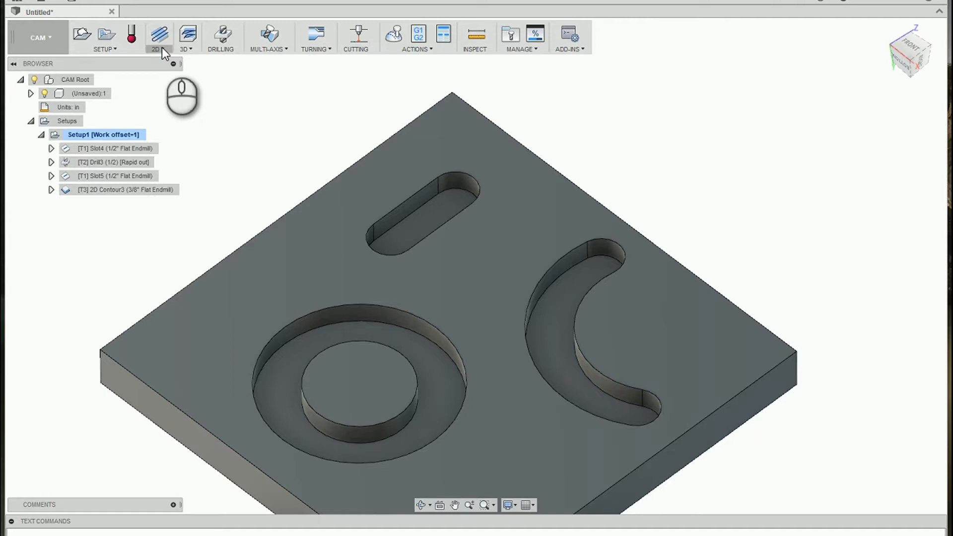
- Start a 2D Contour4 operation from the 2D dropdown, keeping the 3/8" endmill
{"action": "left_click", "coordinate": [156, 36]}
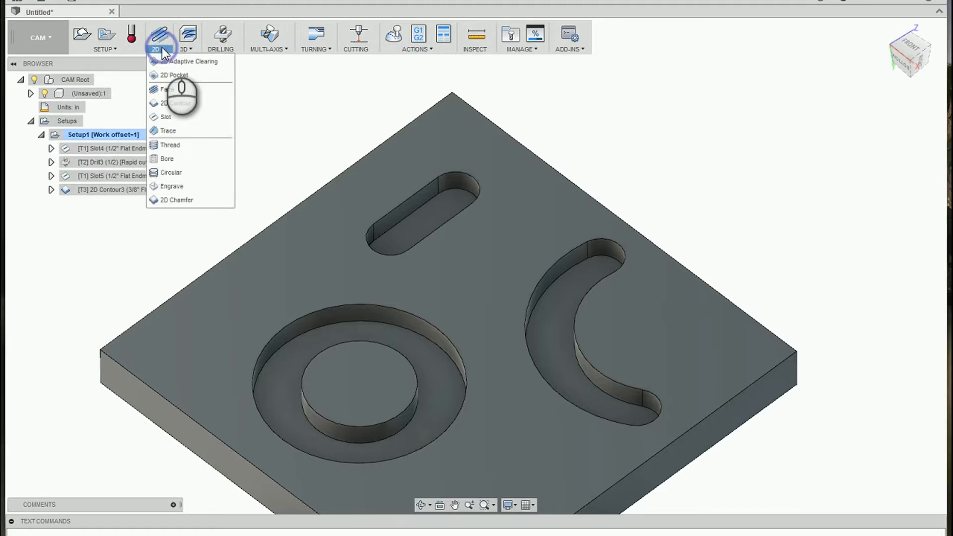
{"action": "left_click", "coordinate": [178, 104]}
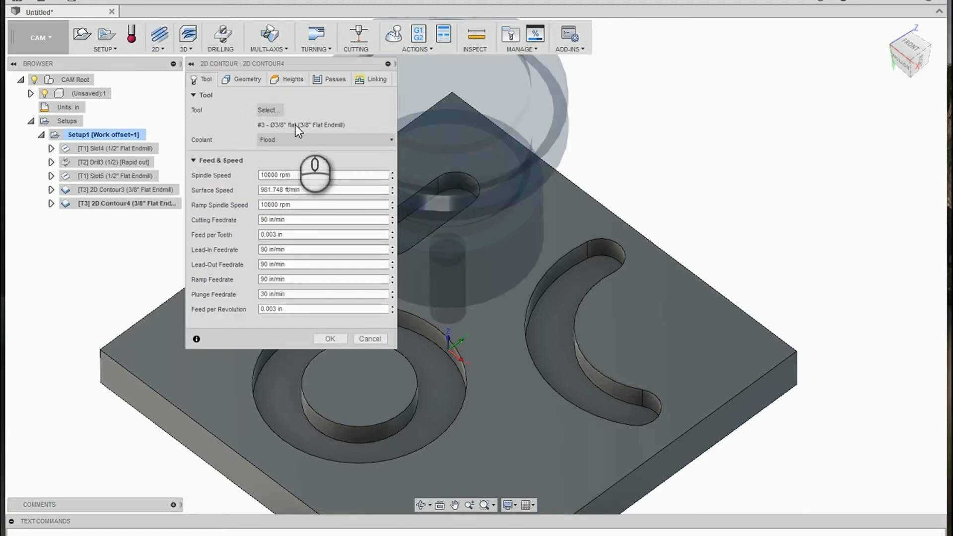
- Contour both slots with Ramp entry enabled and dismiss the lead-out warning log
{"action": "left_click", "coordinate": [247, 79]}
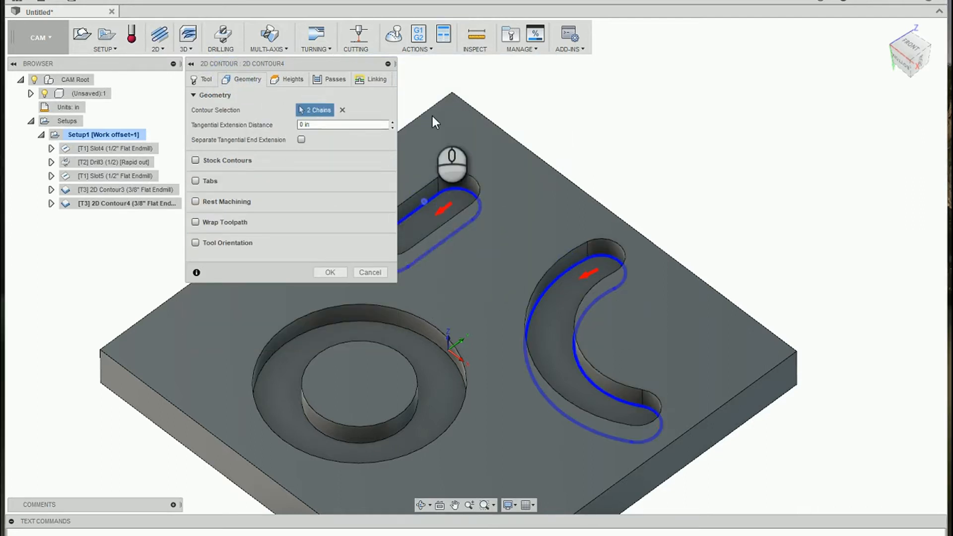
{"action": "left_click", "coordinate": [376, 78]}
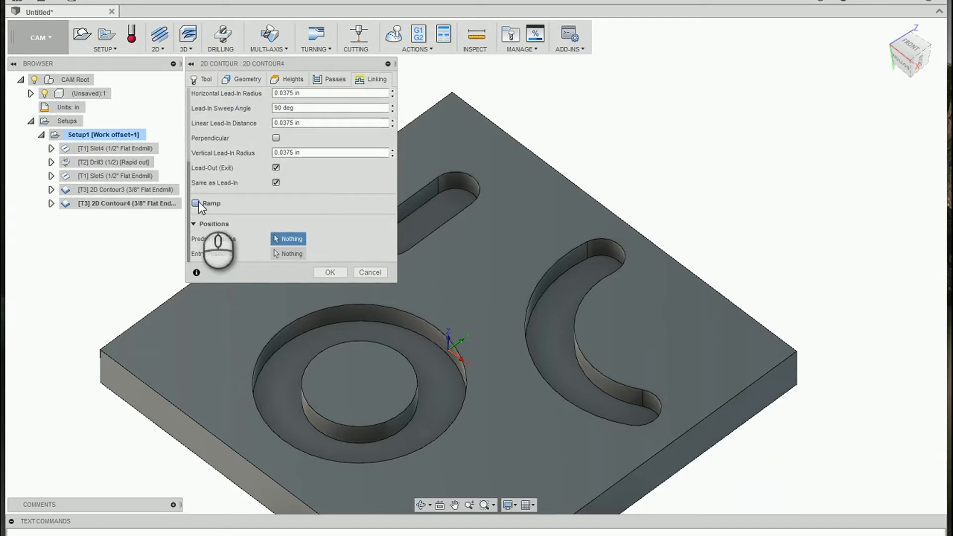
{"action": "left_click", "coordinate": [208, 203]}
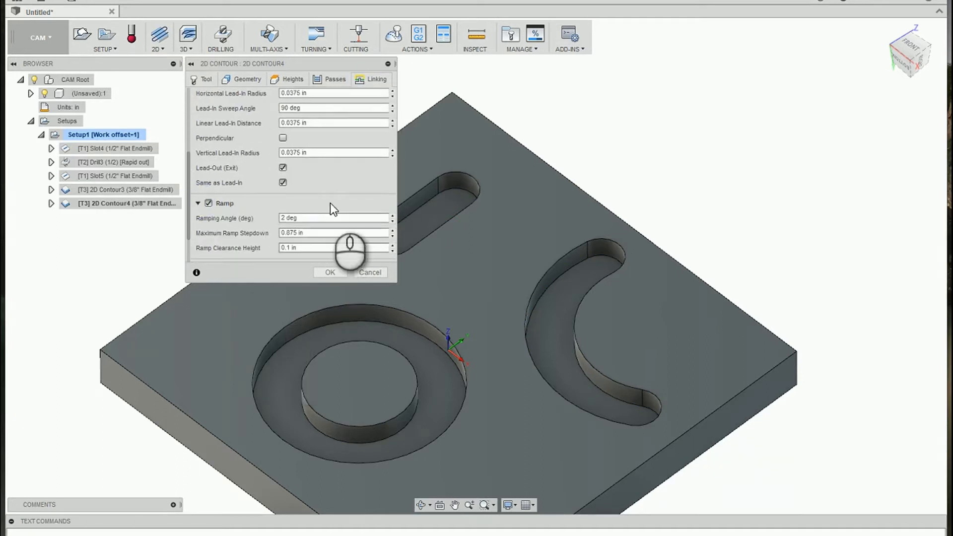
{"action": "left_click", "coordinate": [330, 271]}
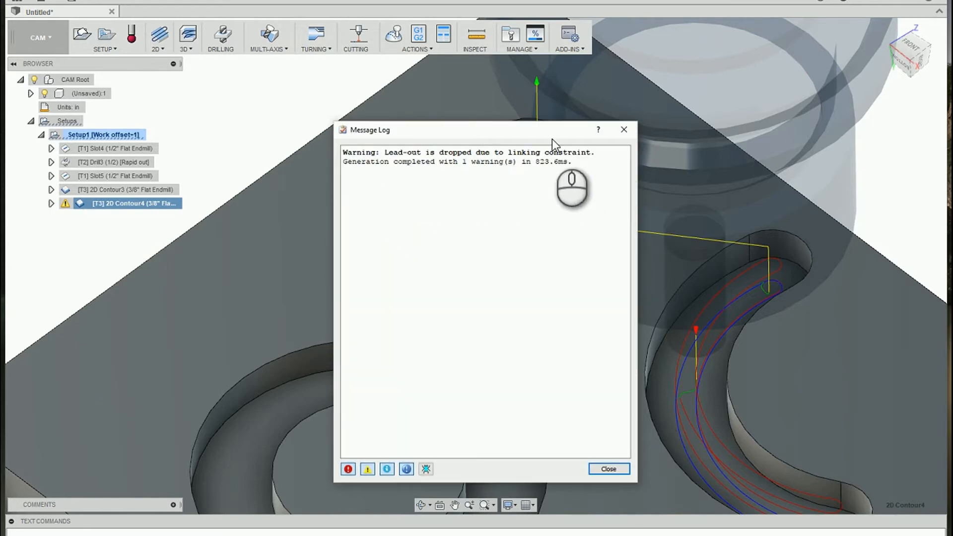
{"action": "left_click", "coordinate": [607, 468]}
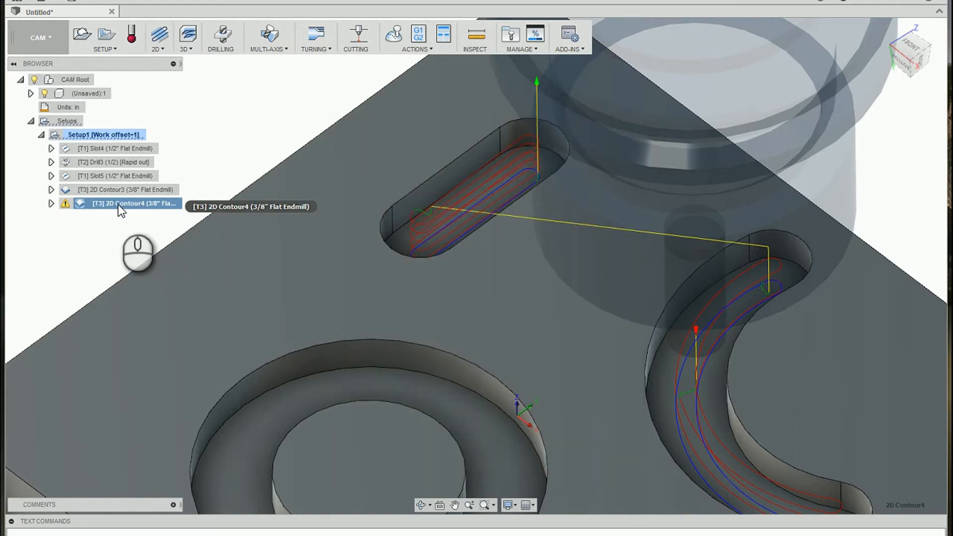
{"action": "double_click", "coordinate": [134, 203]}
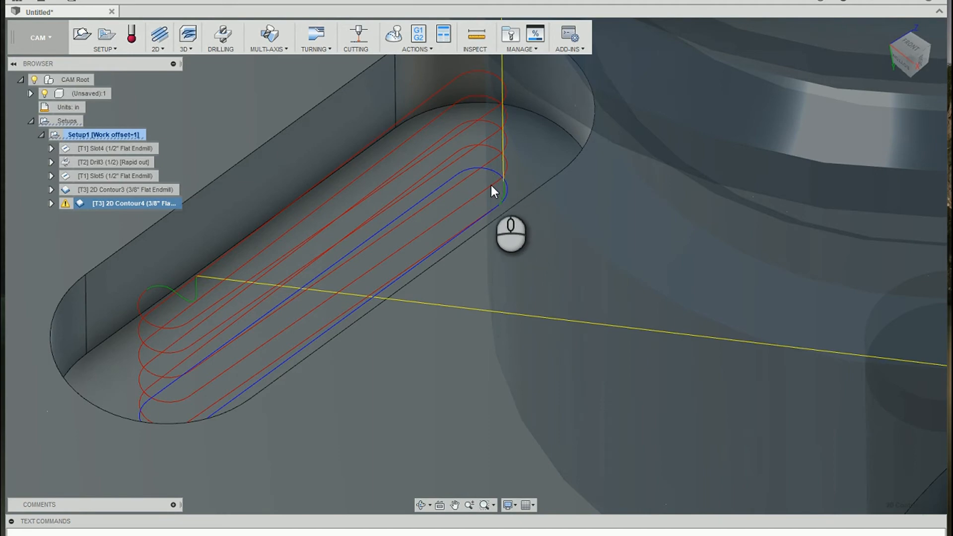
{"action": "mouse_move", "coordinate": [477, 203]}
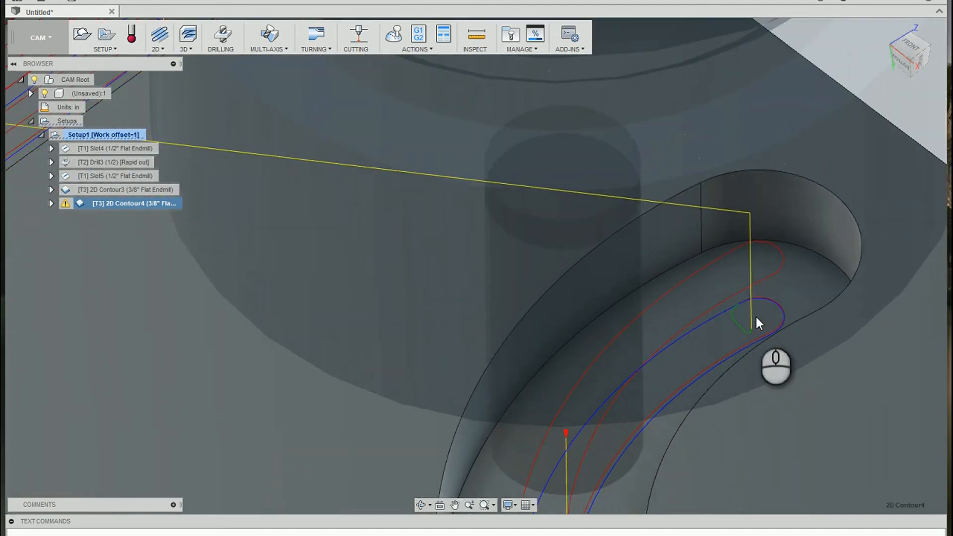
- Pan to both ramped slot toolpaths, then view the 2D Contour4 warning log
{"action": "left_click_drag", "start_coordinate": [760, 323], "coordinate": [352, 133]}
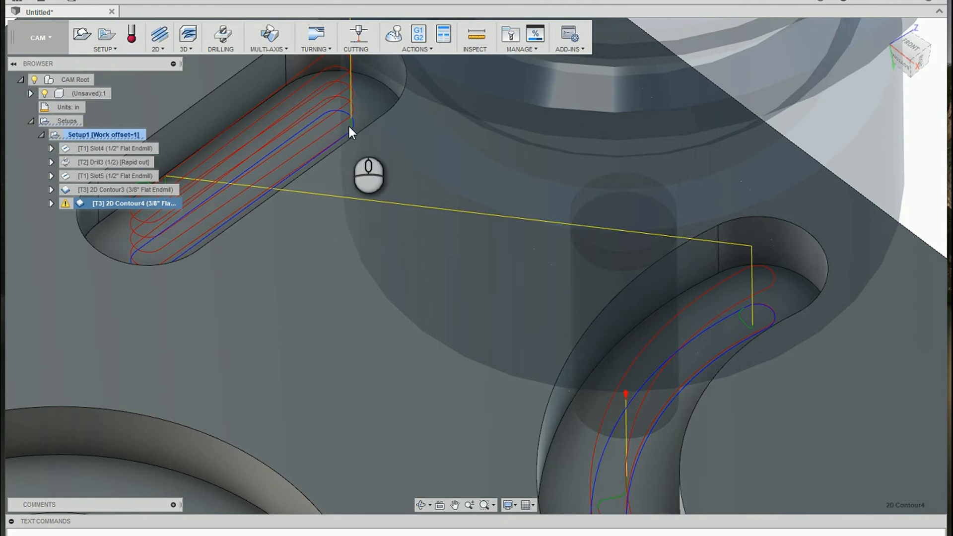
{"action": "mouse_move", "coordinate": [344, 131]}
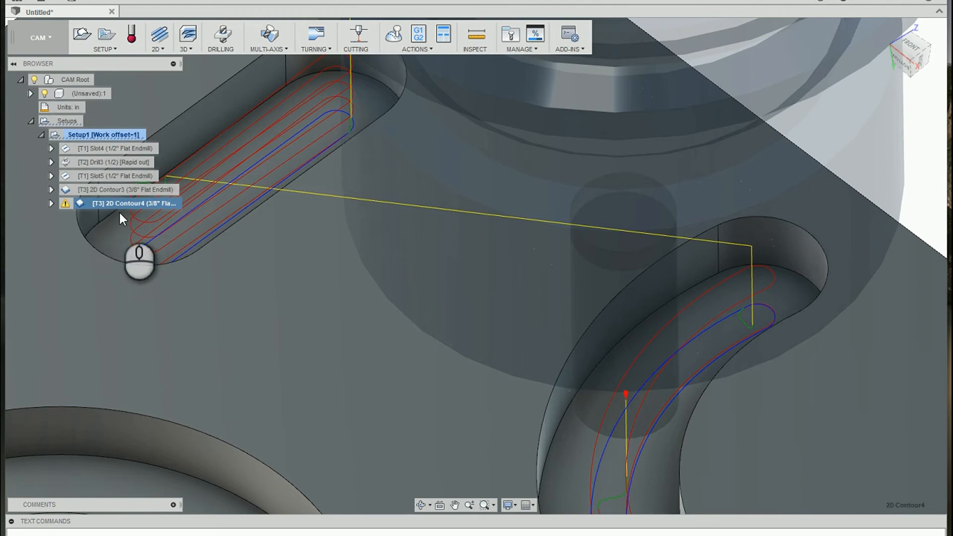
{"action": "right_click", "coordinate": [134, 203]}
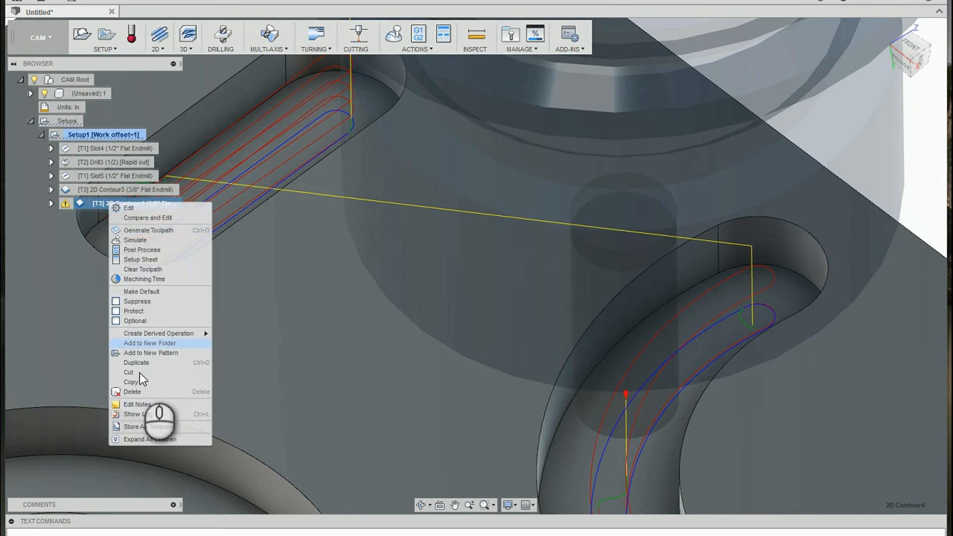
{"action": "left_click", "coordinate": [149, 229]}
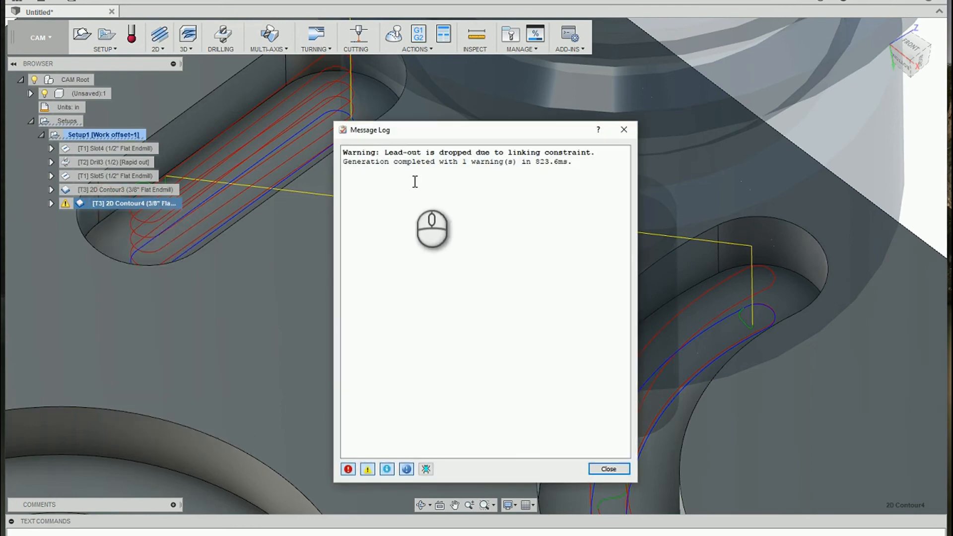